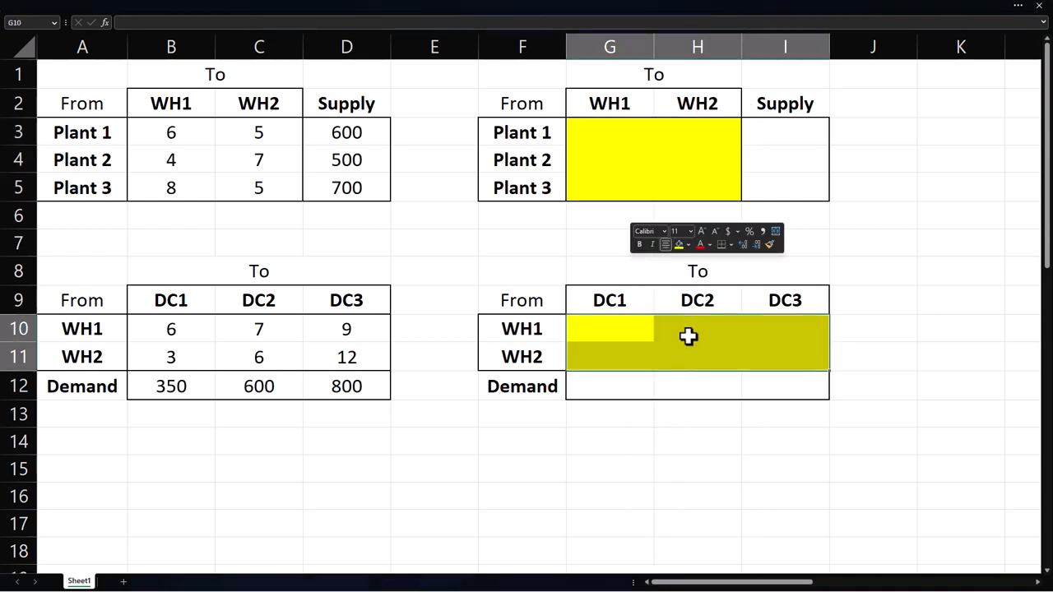
Step: Add Shipped totals beside the decision cells and link Plant 1 supply with =D3
left_click(785, 103)
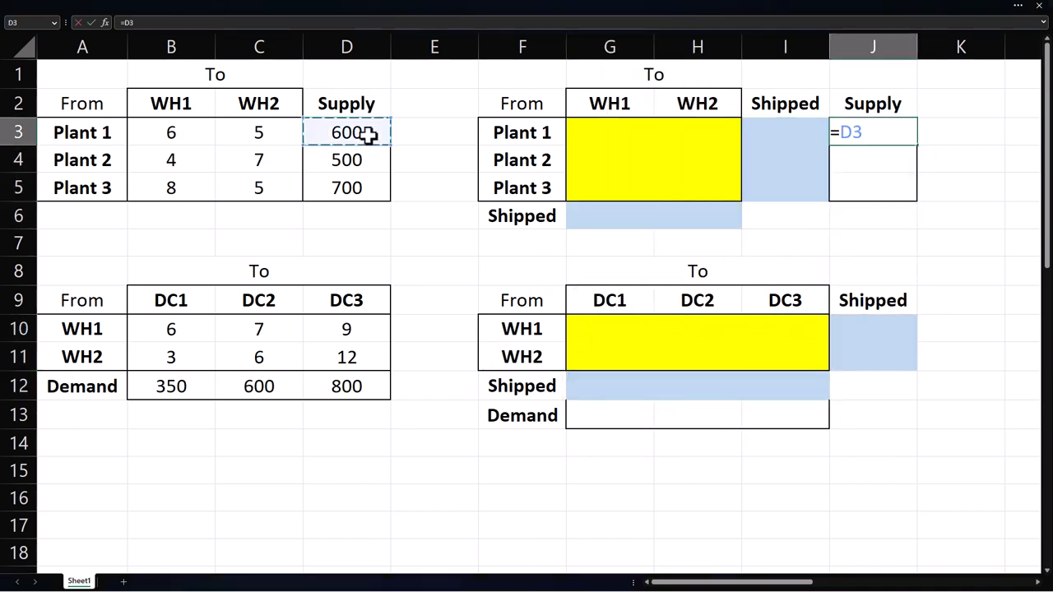
key("Enter")
type("=B12")
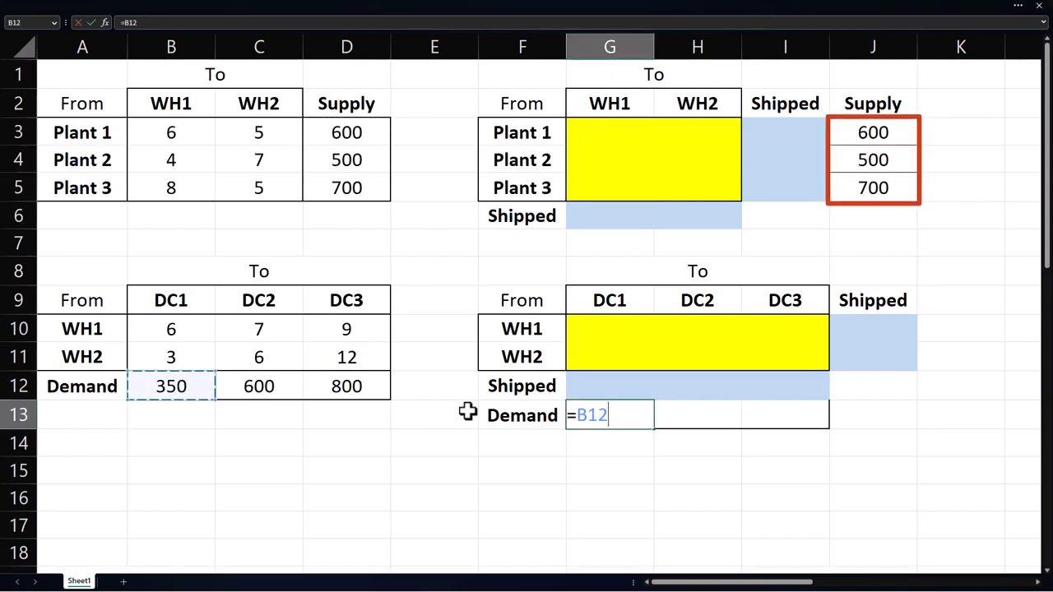
Step: Link DC1 demand to =B12 and add SUM Shipped totals for plants, warehouses and DC1
key("Enter")
type("=SUM(G3:H3")
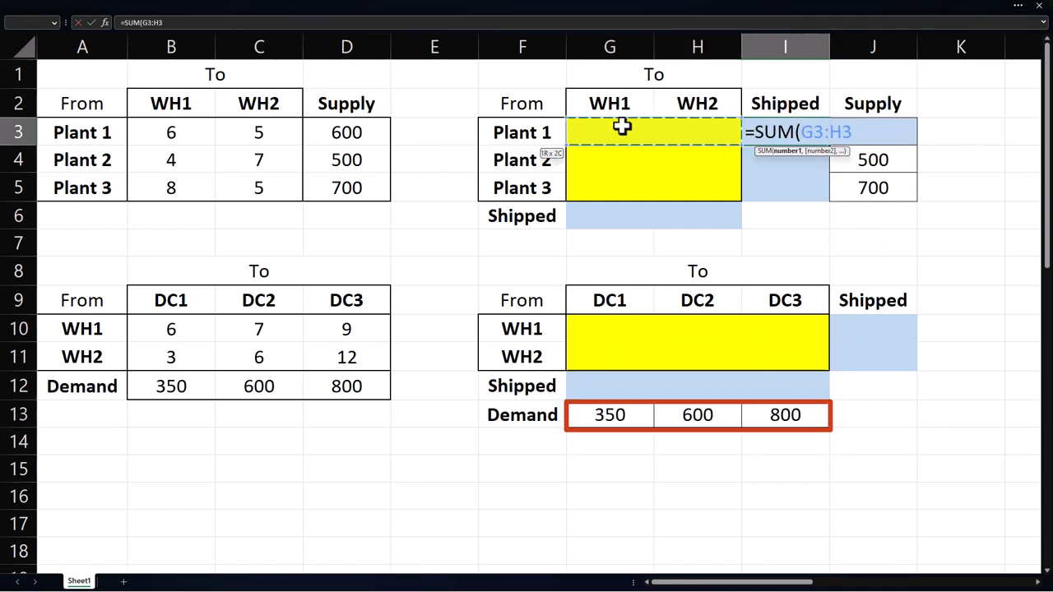
key("Enter")
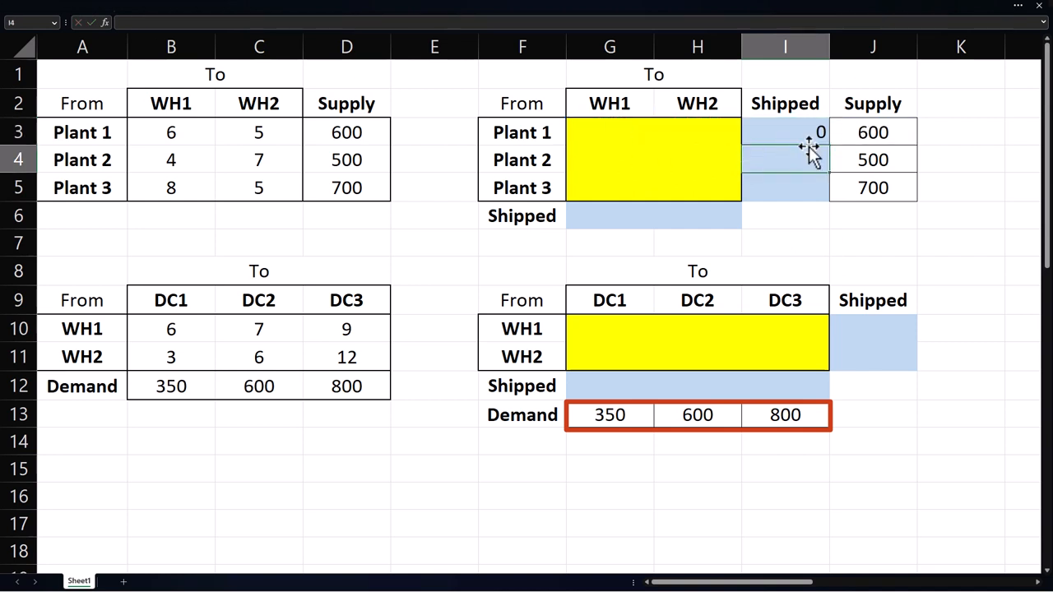
left_click(785, 131)
type("=SUM(G3:G5")
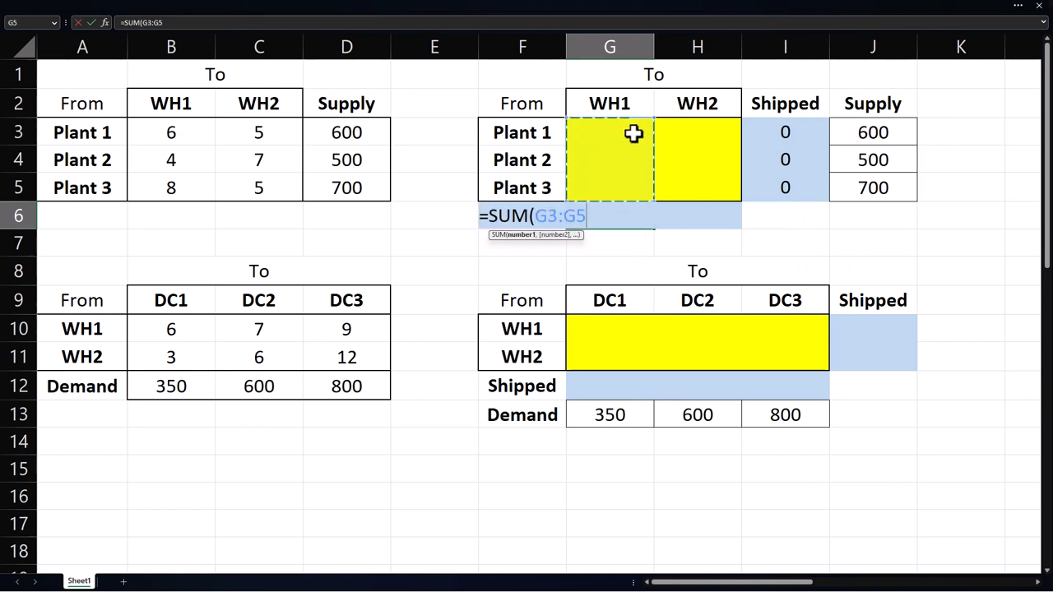
key("Enter")
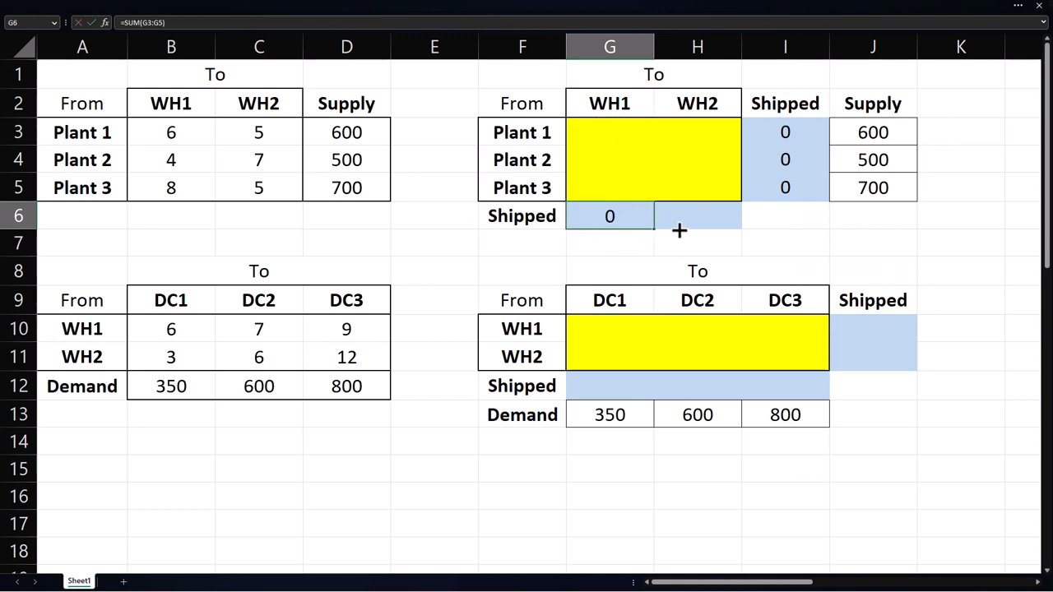
left_click_drag(609, 216, 696, 215)
type("=SUM(G10:G11")
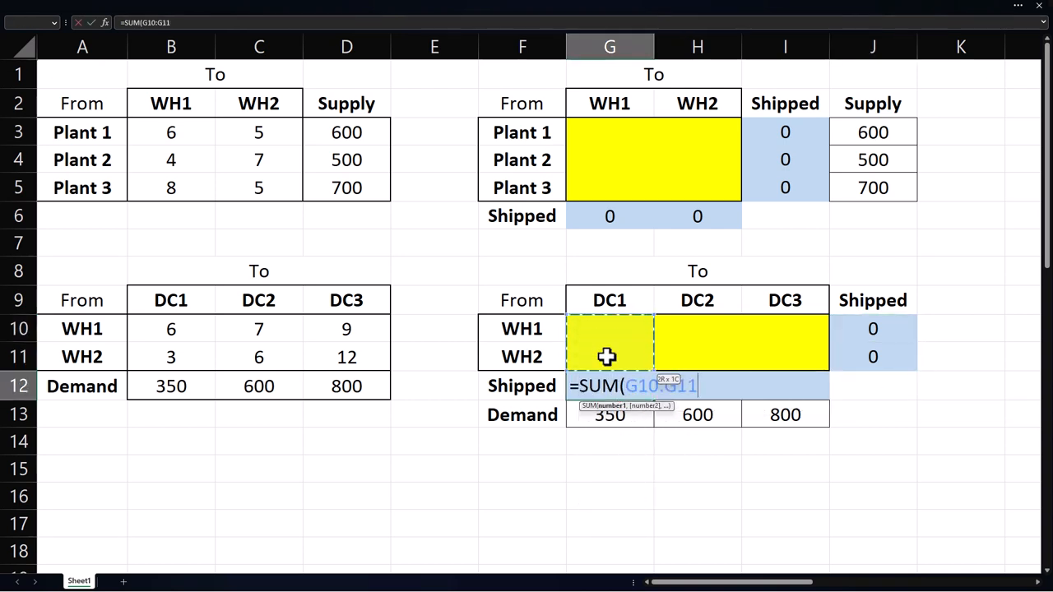
key("Enter")
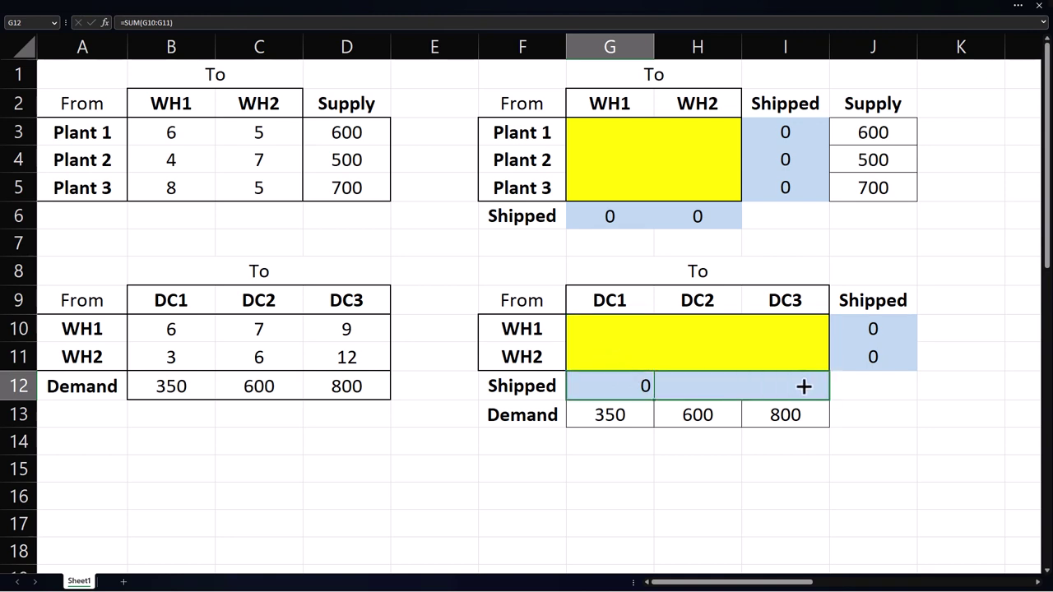
Step: Label 'Total Cost' and enter =SUMPRODUCT(B3:C5,G3:H5)+SUMPRODUCT(B10:D11,G10:I11)
type("T")
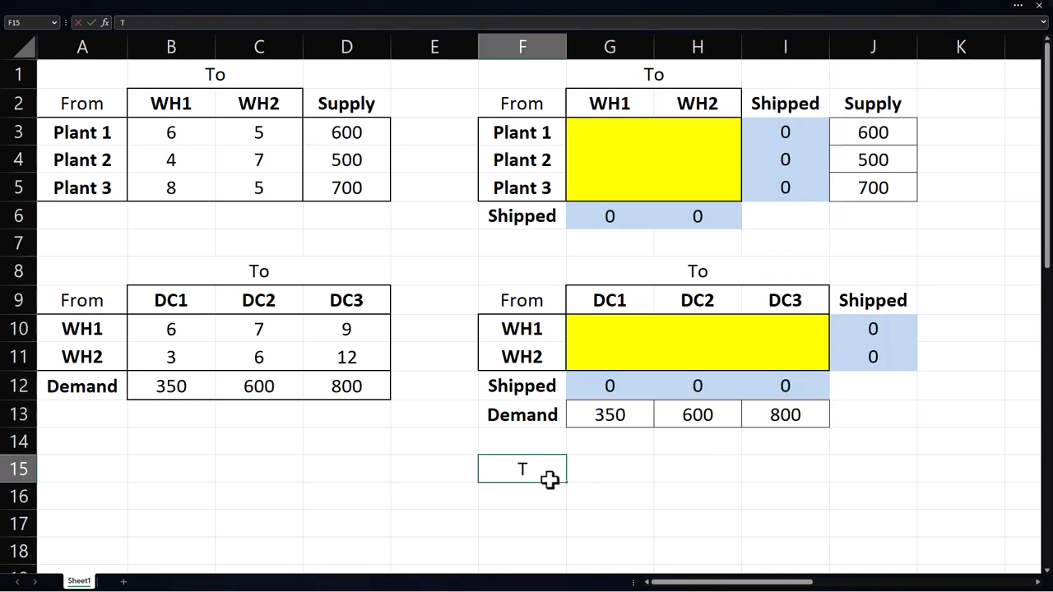
type("otal Cost")
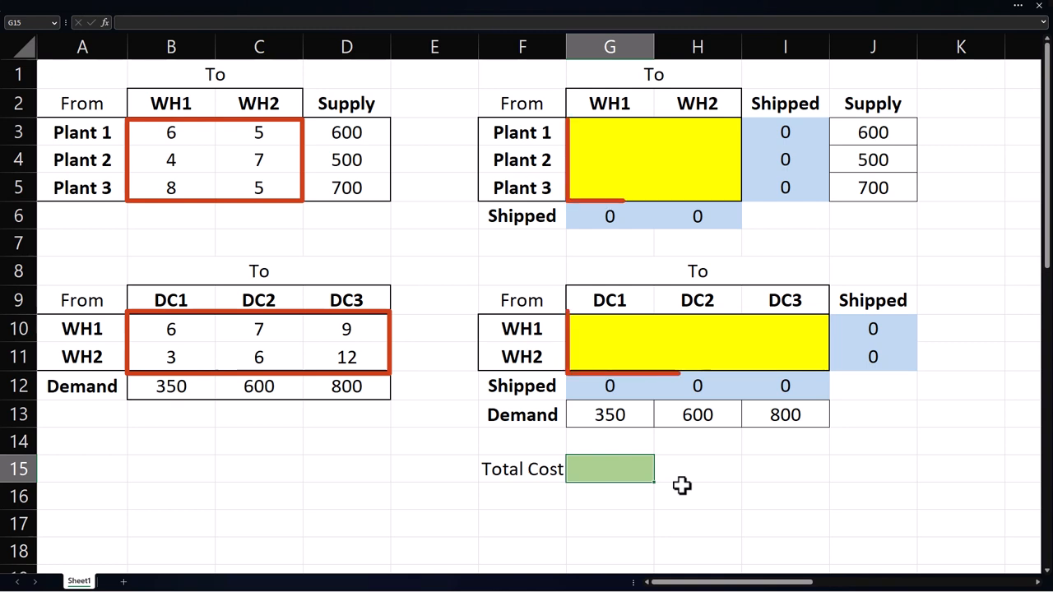
type("=sum")
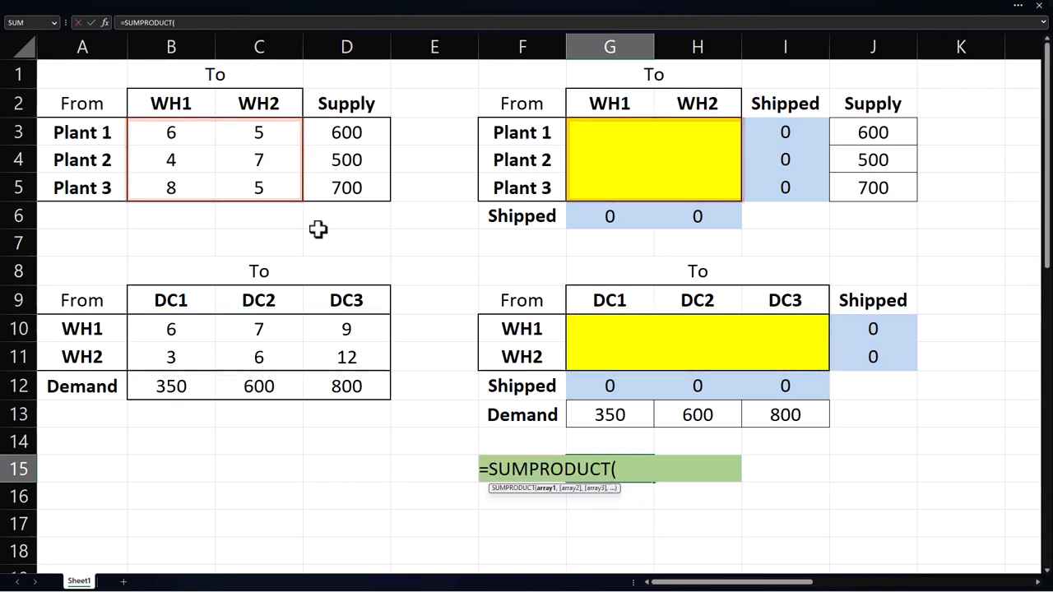
left_click_drag(171, 133, 259, 188)
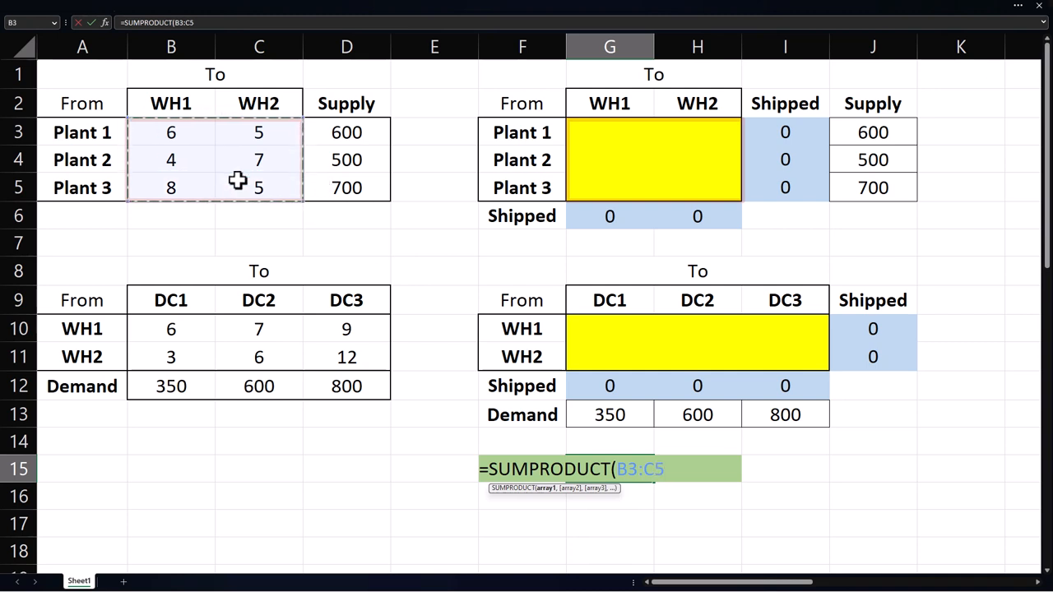
type(",")
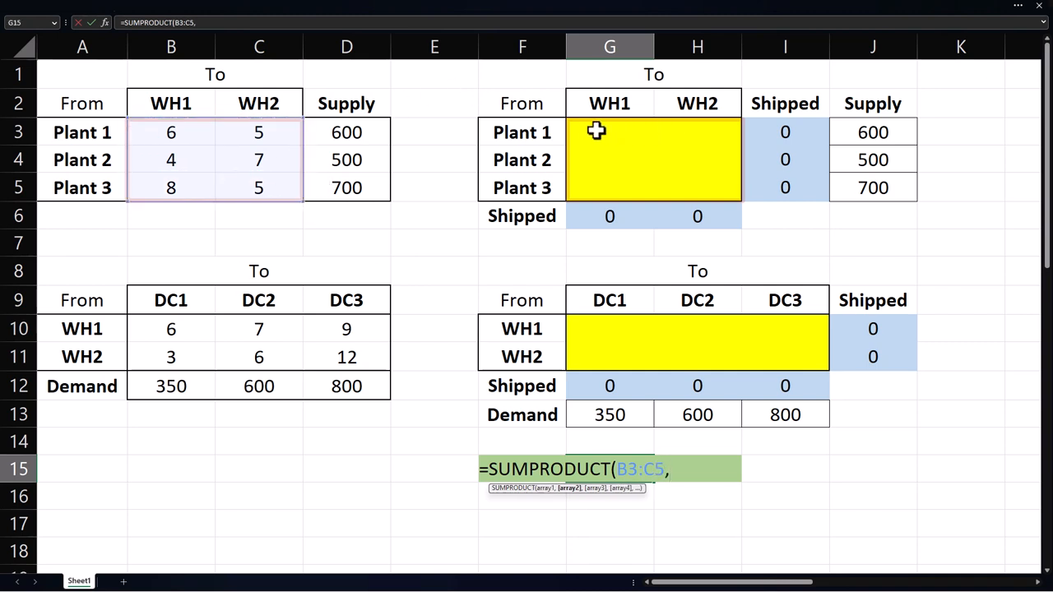
left_click_drag(609, 133, 697, 188)
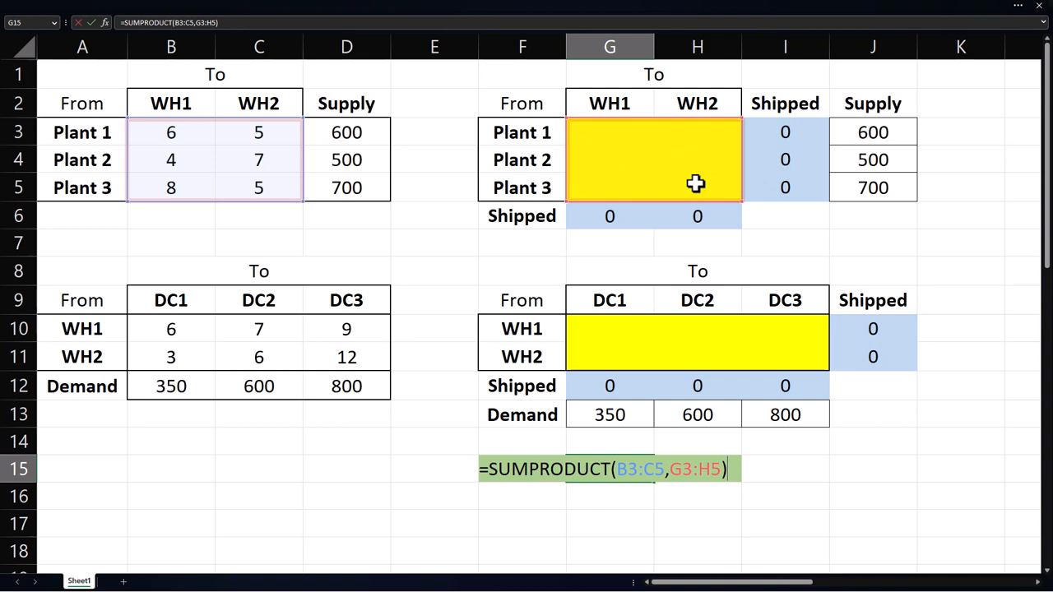
type("+sump")
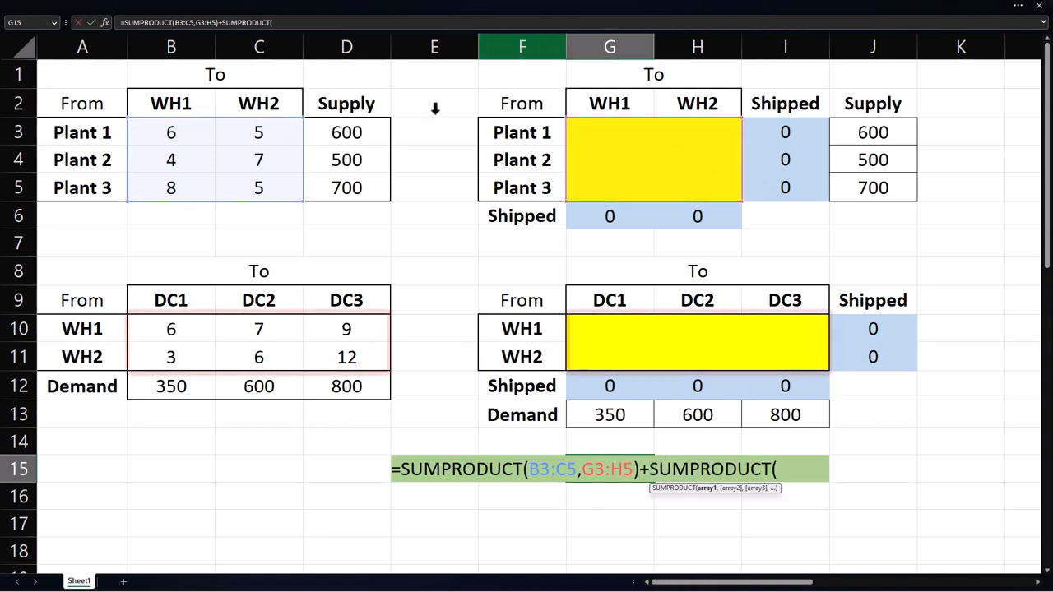
left_click_drag(170, 329, 347, 356)
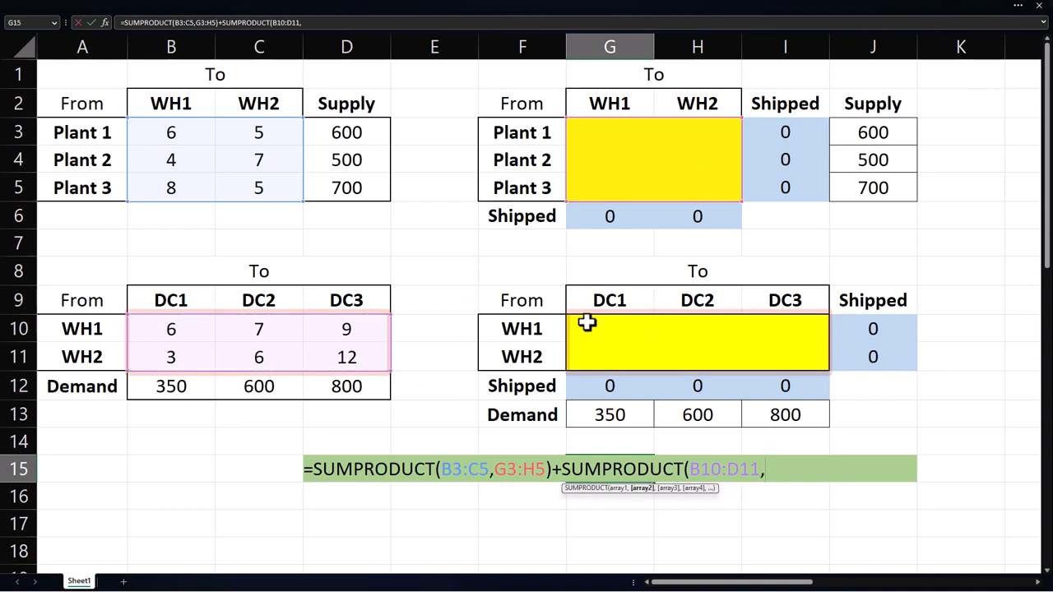
left_click_drag(609, 328, 785, 356)
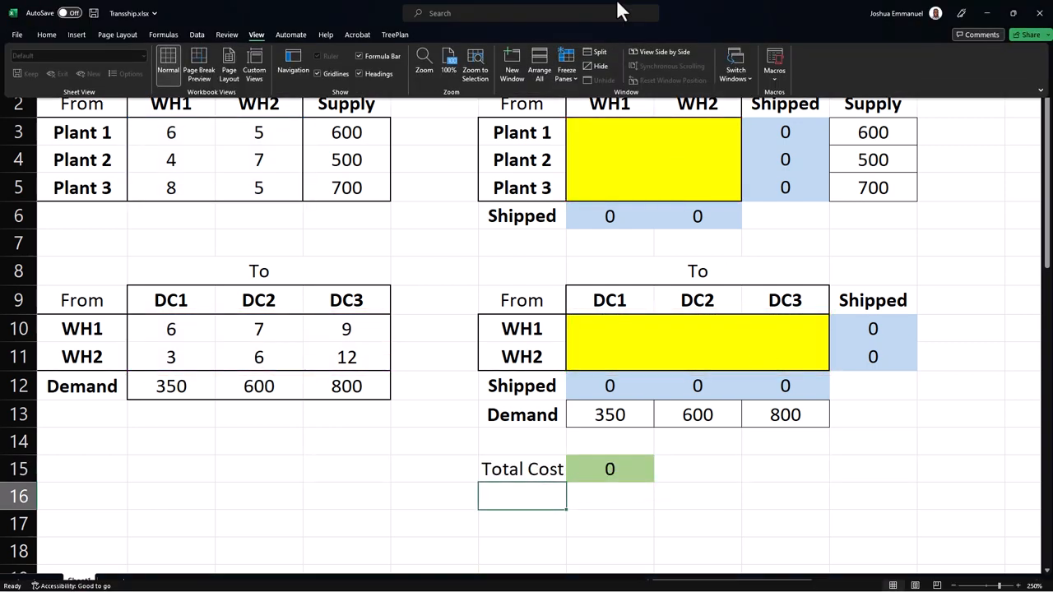
mouse_move(201, 43)
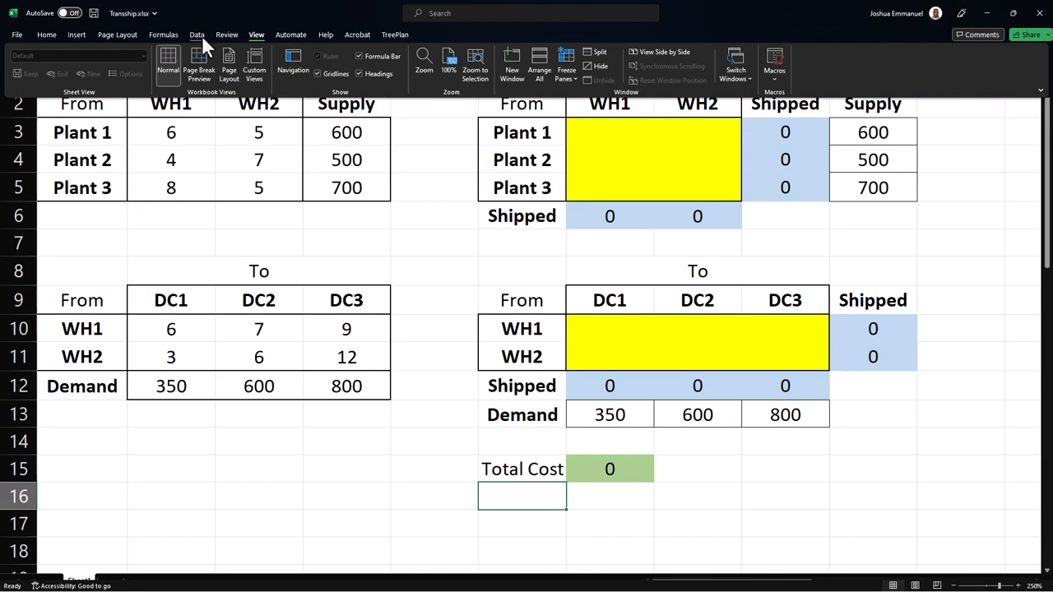
Step: Set Solver to minimise $G$15 by changing $G$3:$H$5 and $G$10:$I$11
left_click(195, 35)
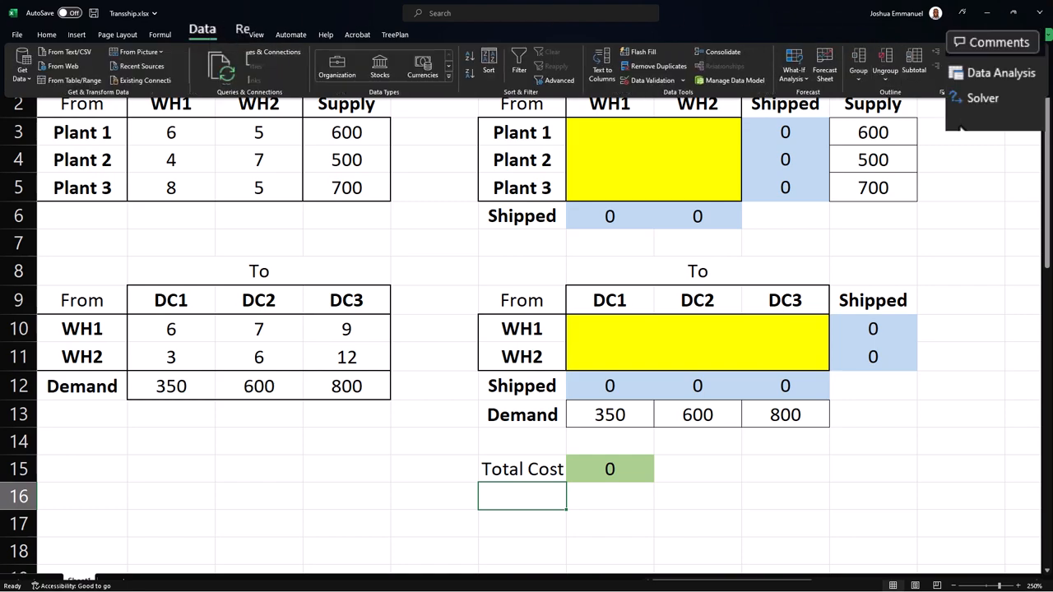
left_click(984, 98)
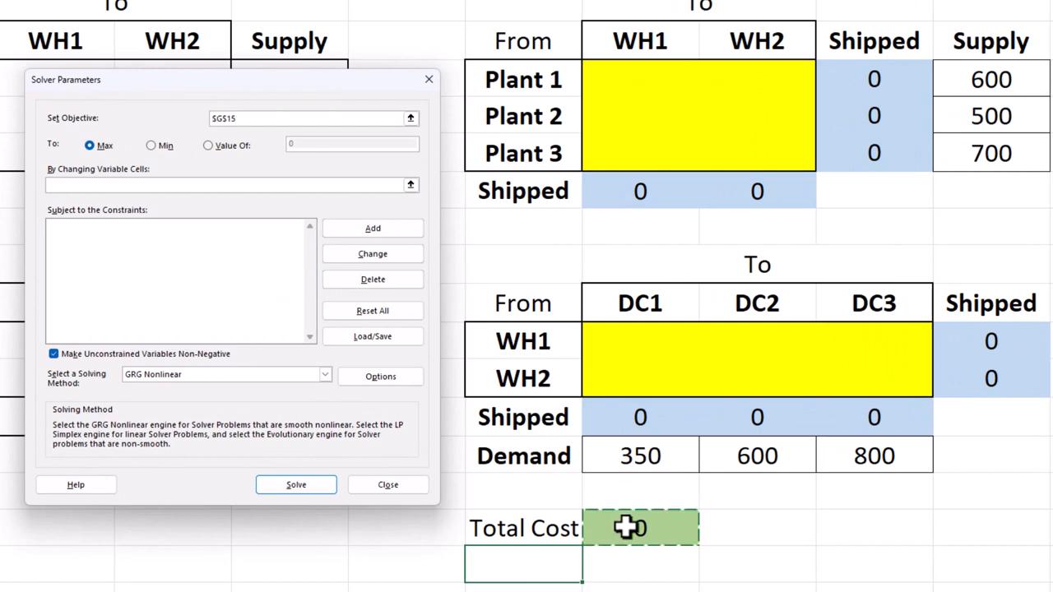
left_click(145, 133)
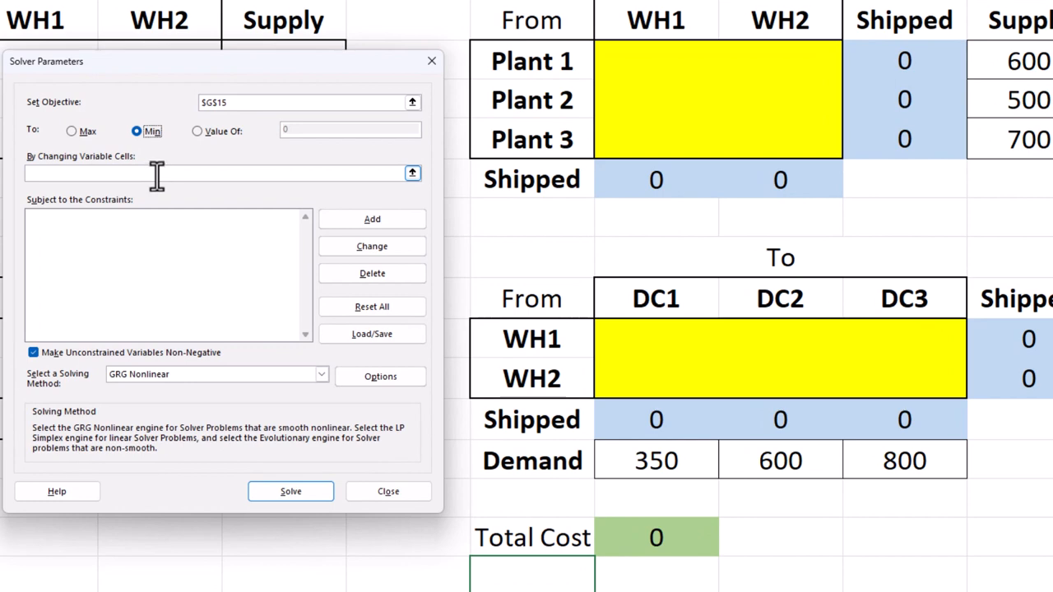
left_click(656, 61)
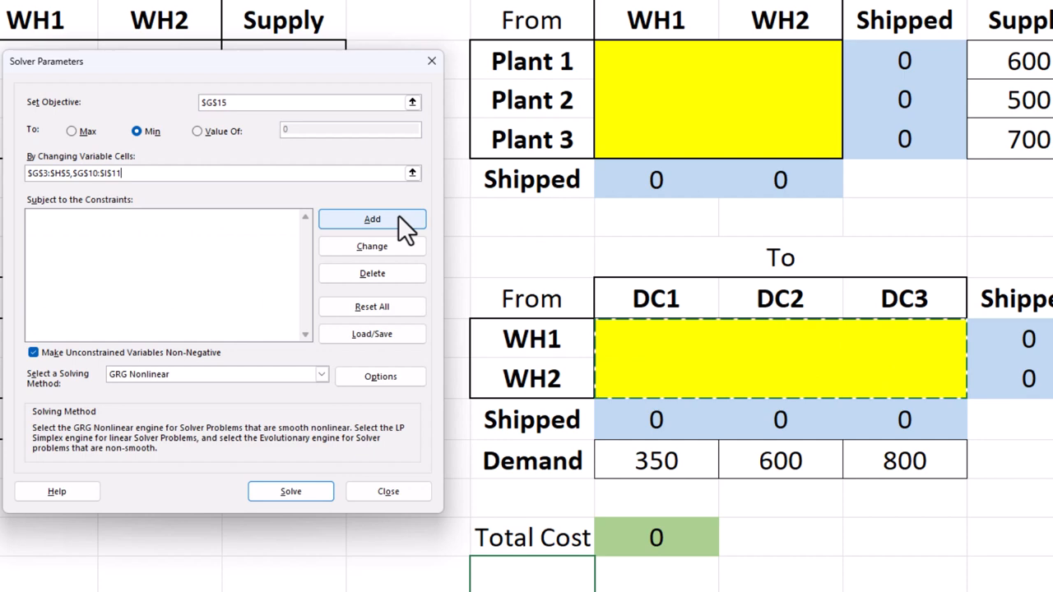
Step: Add constraints $I$3:$I$5<=$J$3:$J$5, $G$6:$H$6=$J$10:$J$11 and $G$12:$I$12=$G$13:$I$13
left_click(372, 219)
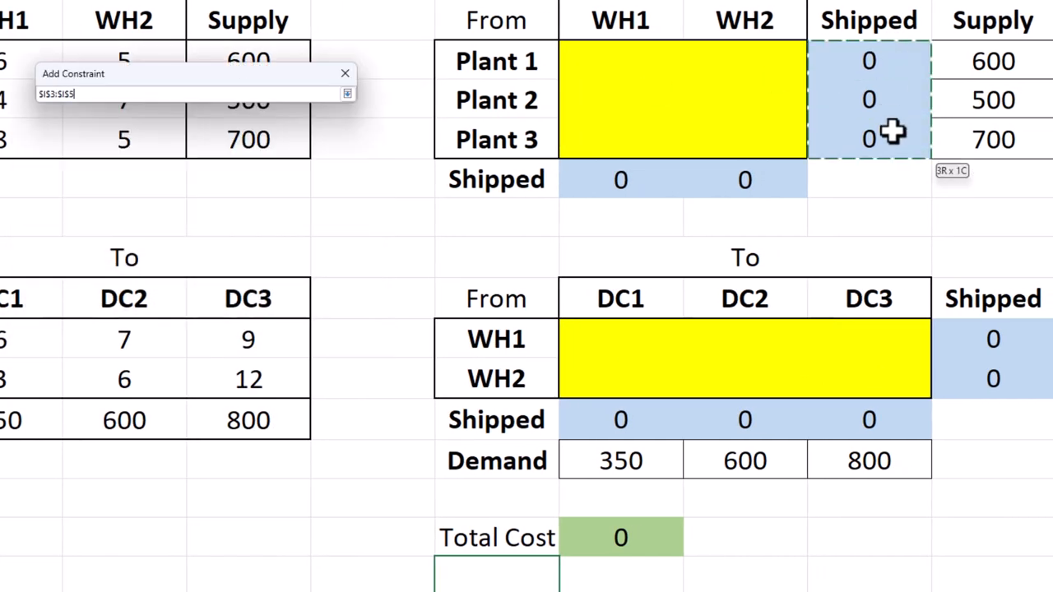
left_click(993, 60)
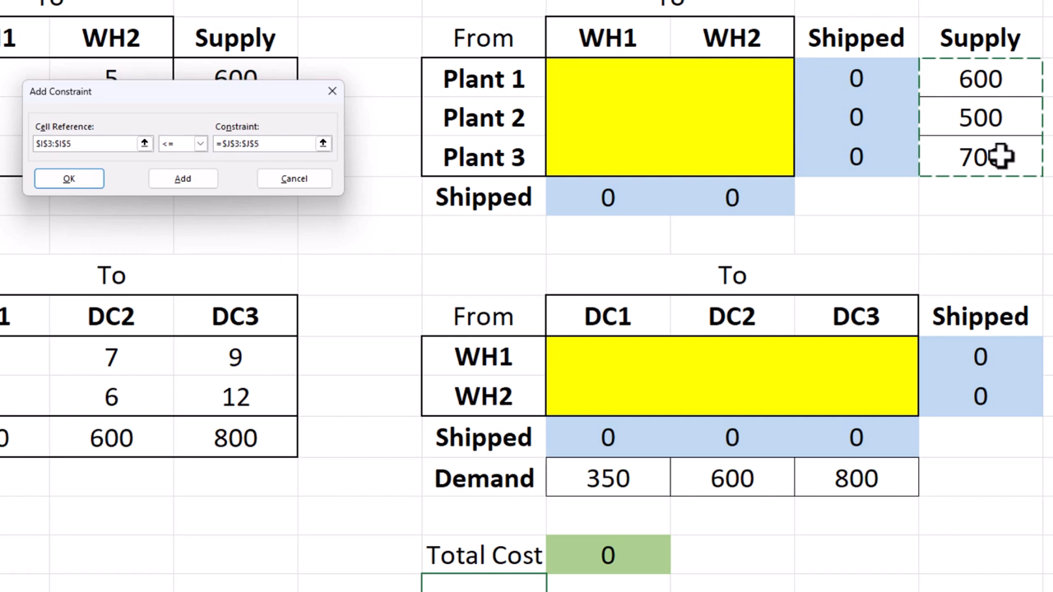
left_click(183, 179)
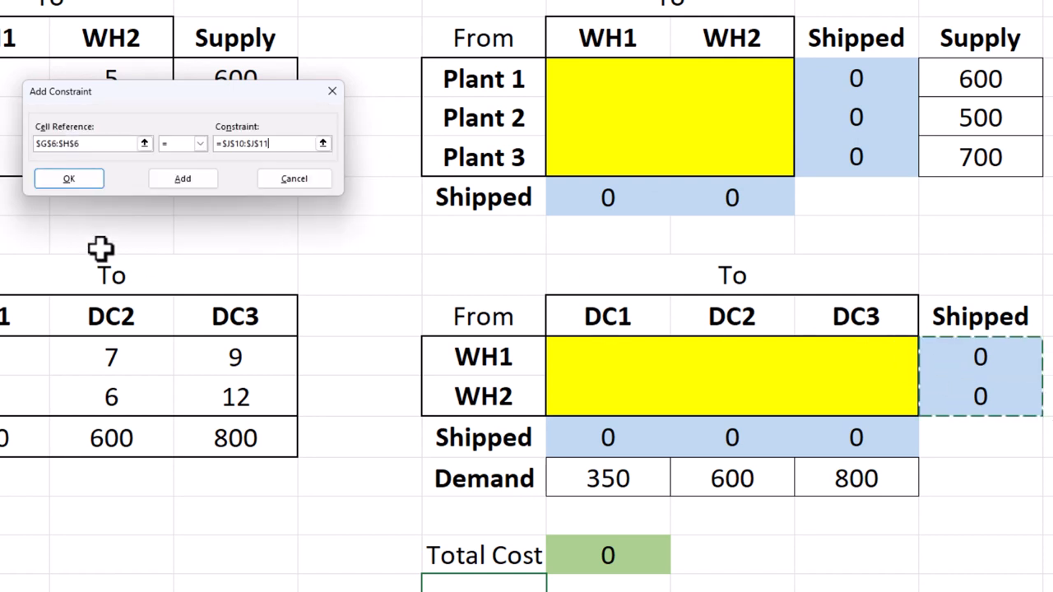
left_click(182, 179)
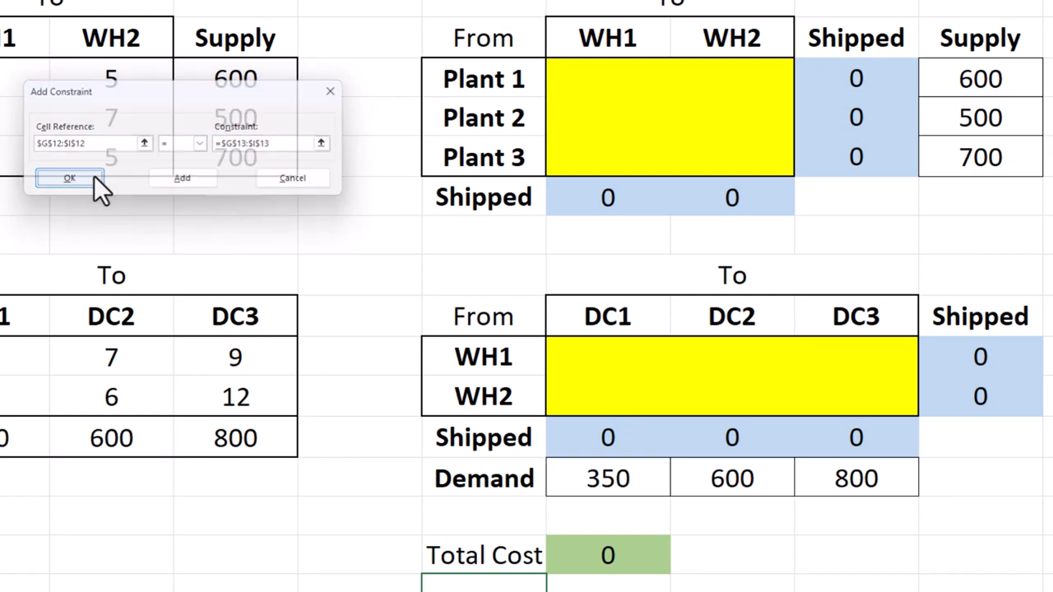
left_click(69, 178)
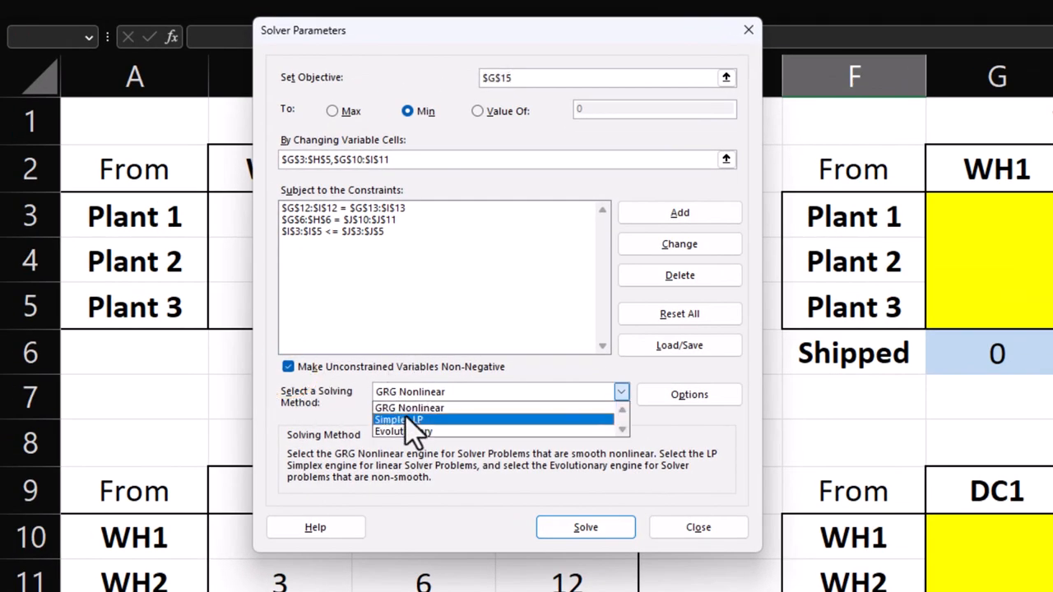
Step: Switch the solving method to Simplex LP and solve the model
left_click(401, 418)
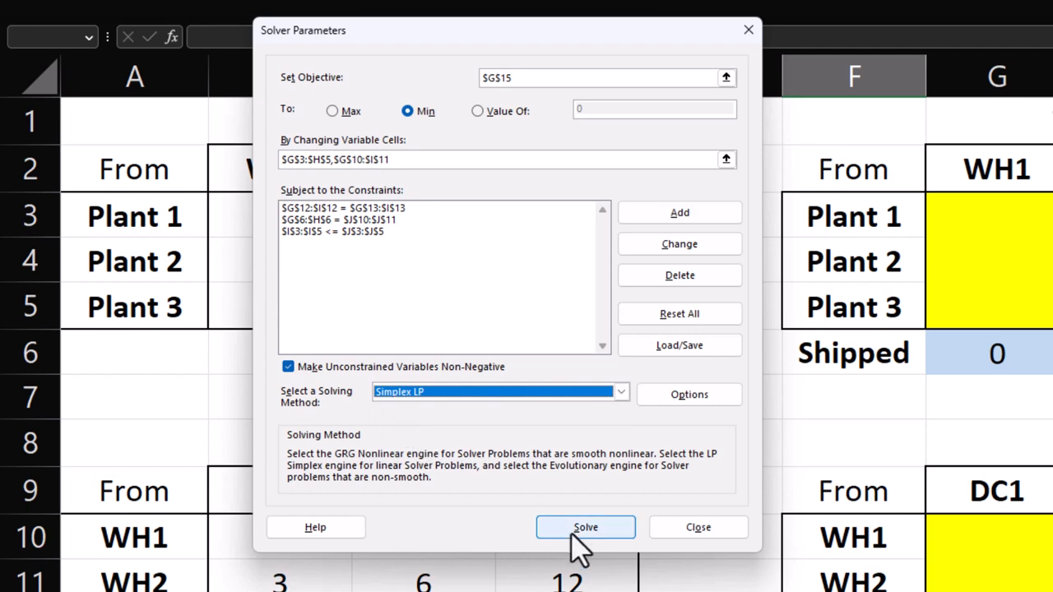
left_click(586, 527)
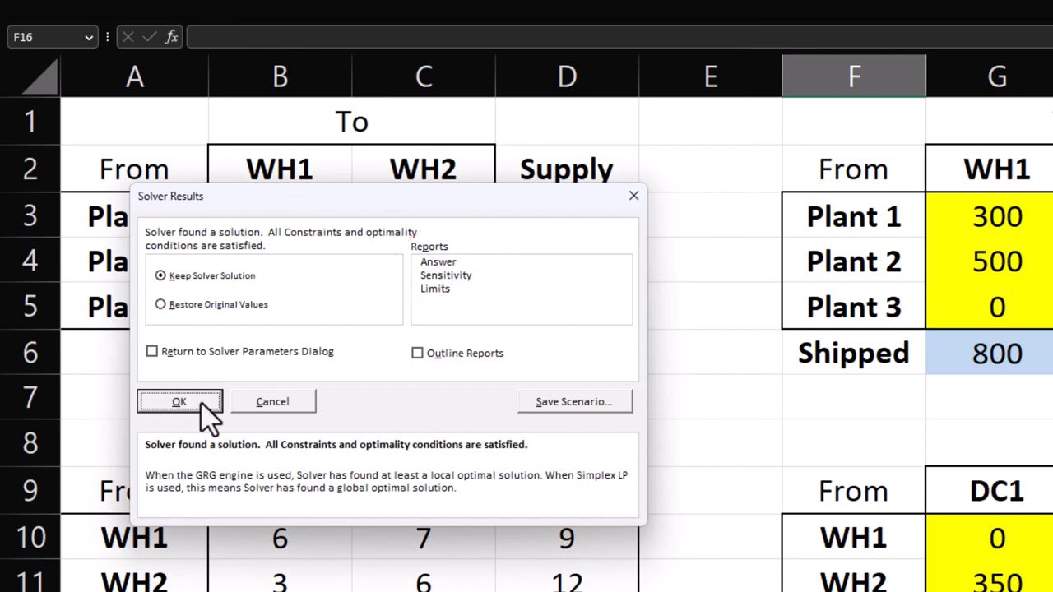
Step: Keep the 20400 solution and change DC1 demand in B12 to 400
left_click(180, 401)
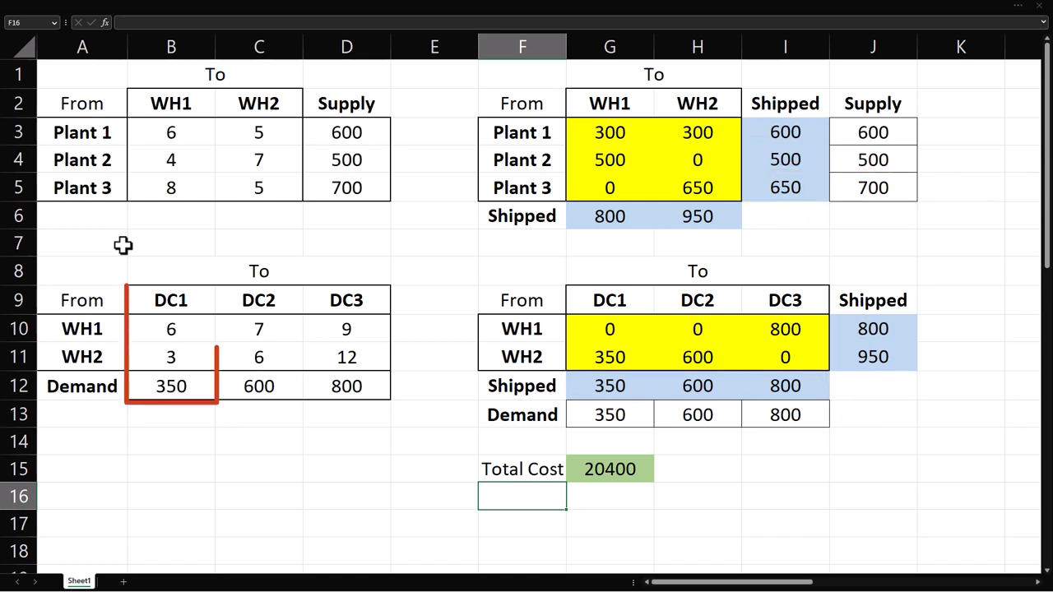
type("400")
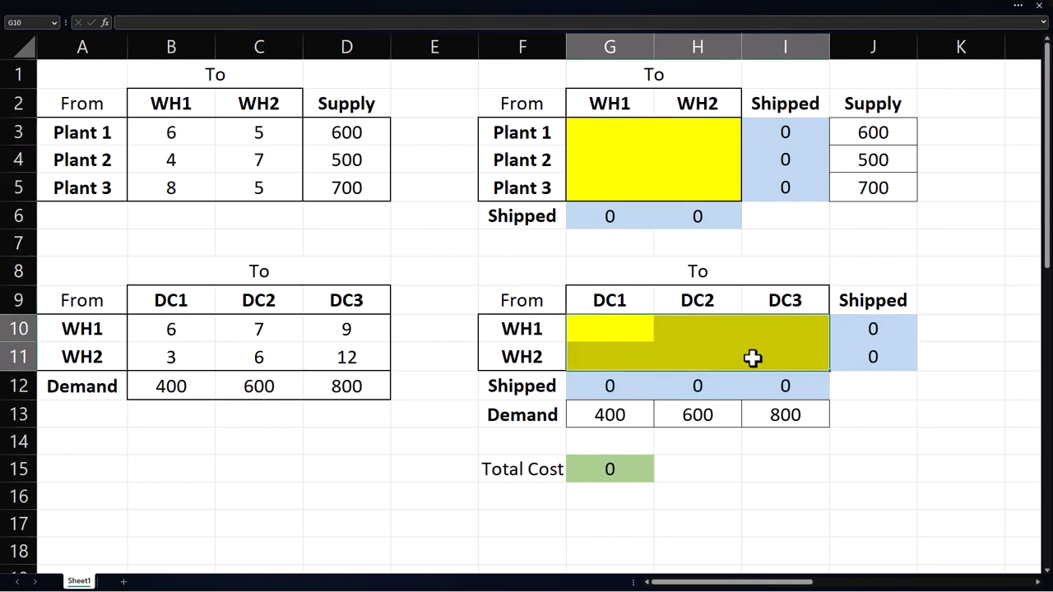
Step: Change the supply constraint to $I$3:$I$5 = $J$3:$J$5, re-solve, and keep 20800
left_click(203, 35)
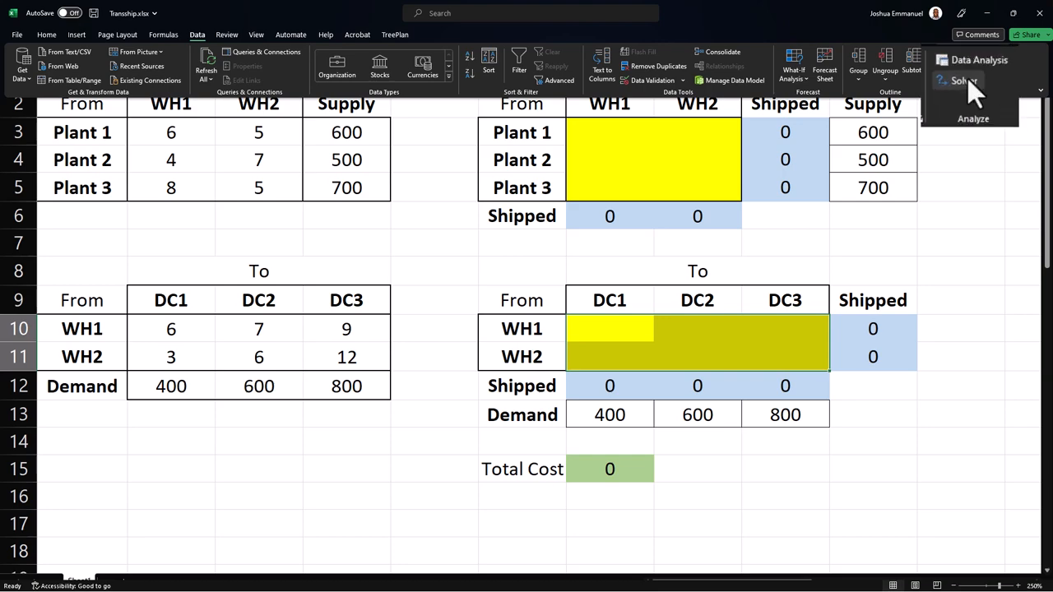
left_click(969, 79)
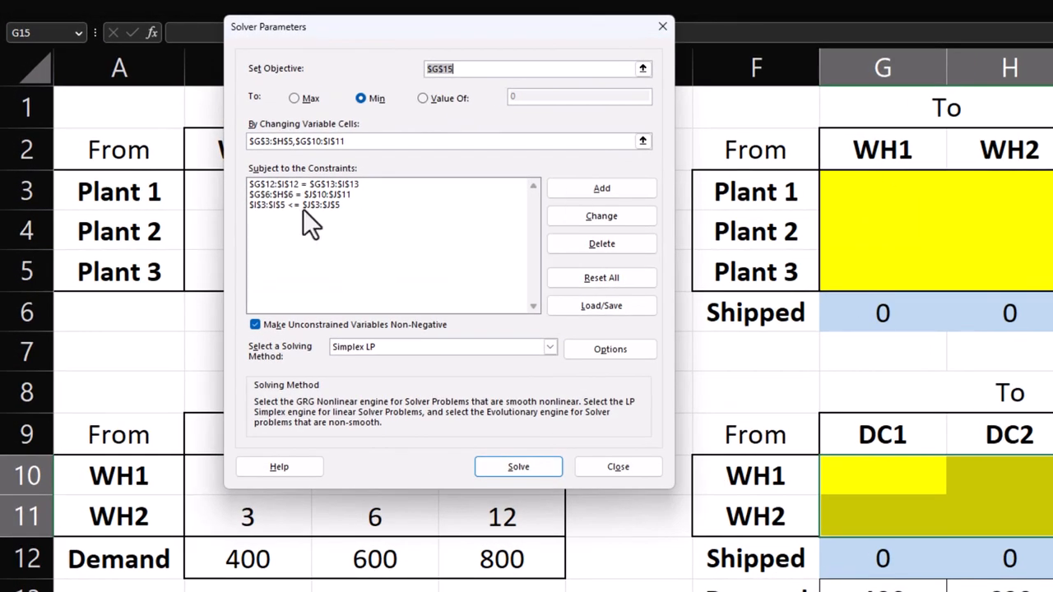
left_click(294, 204)
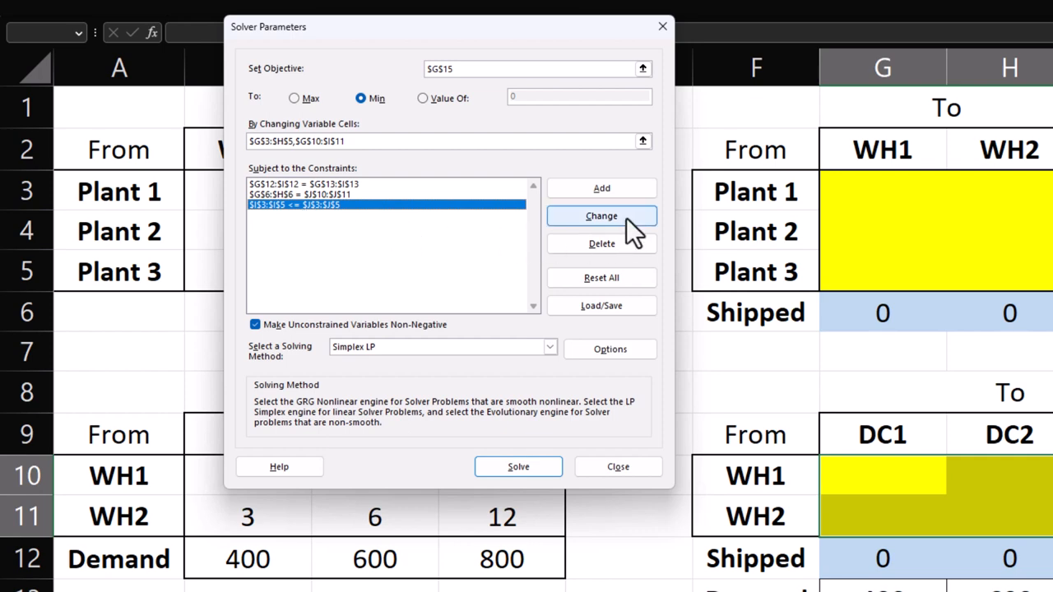
left_click(601, 216)
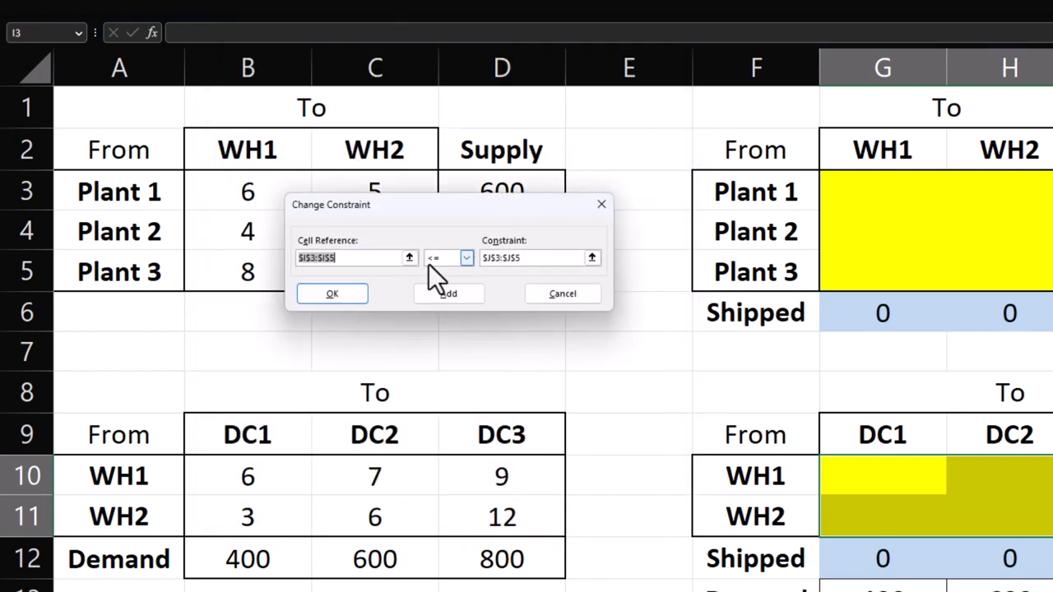
left_click(462, 257)
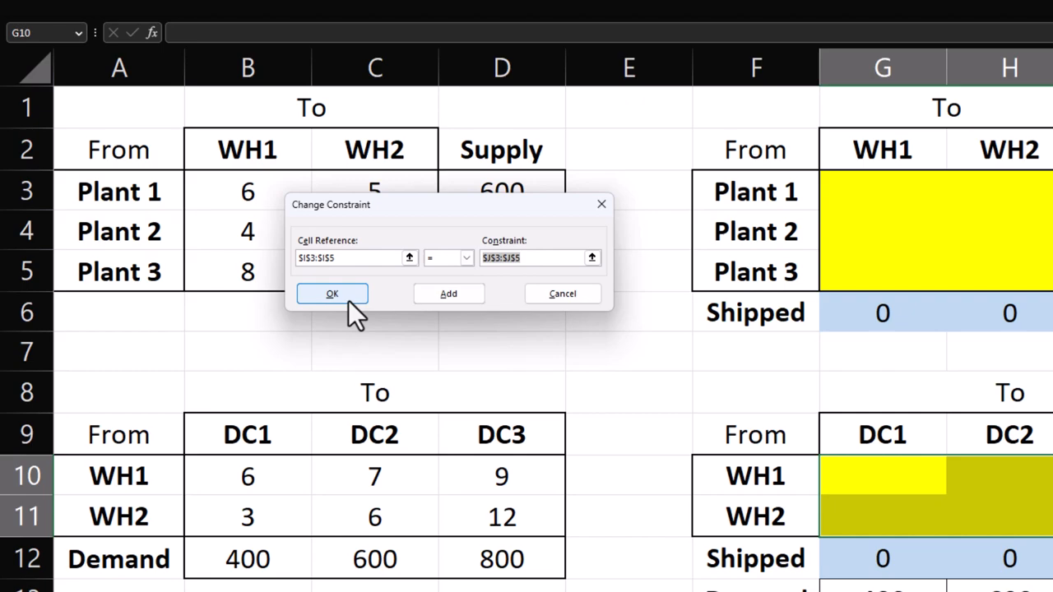
left_click(331, 293)
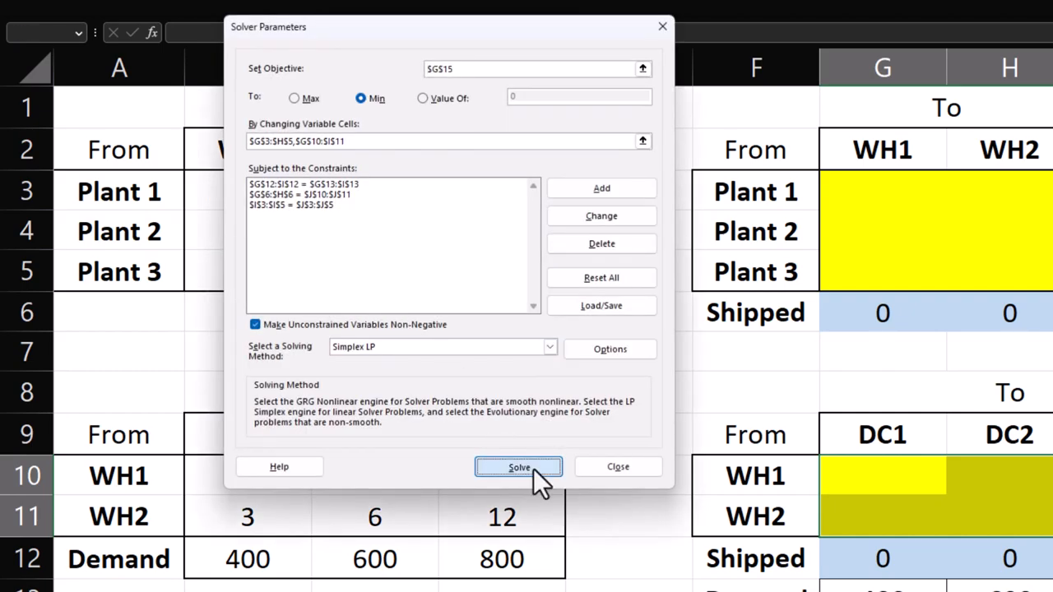
left_click(518, 467)
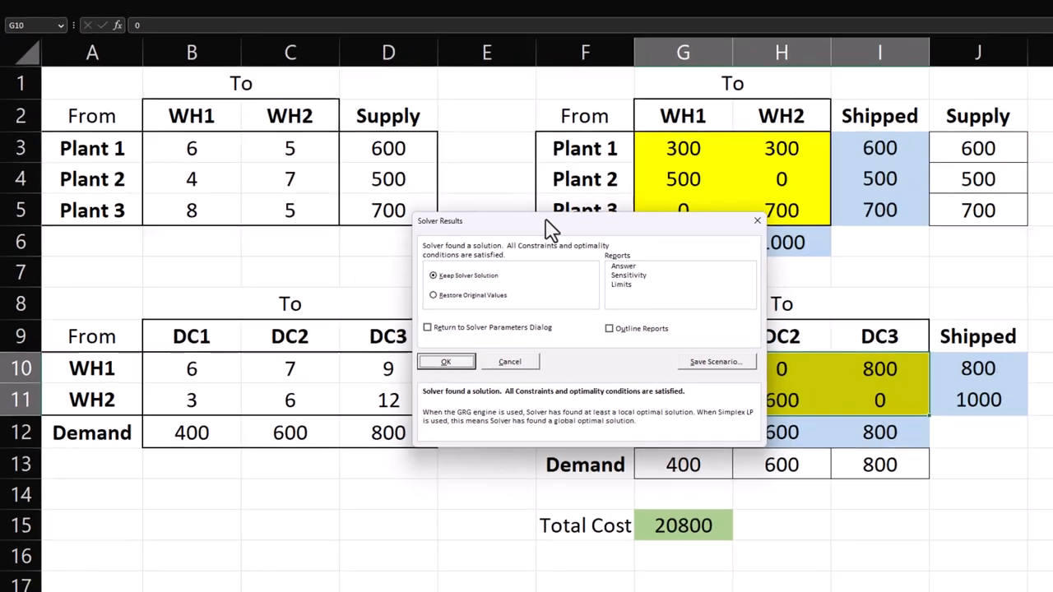
left_click(446, 362)
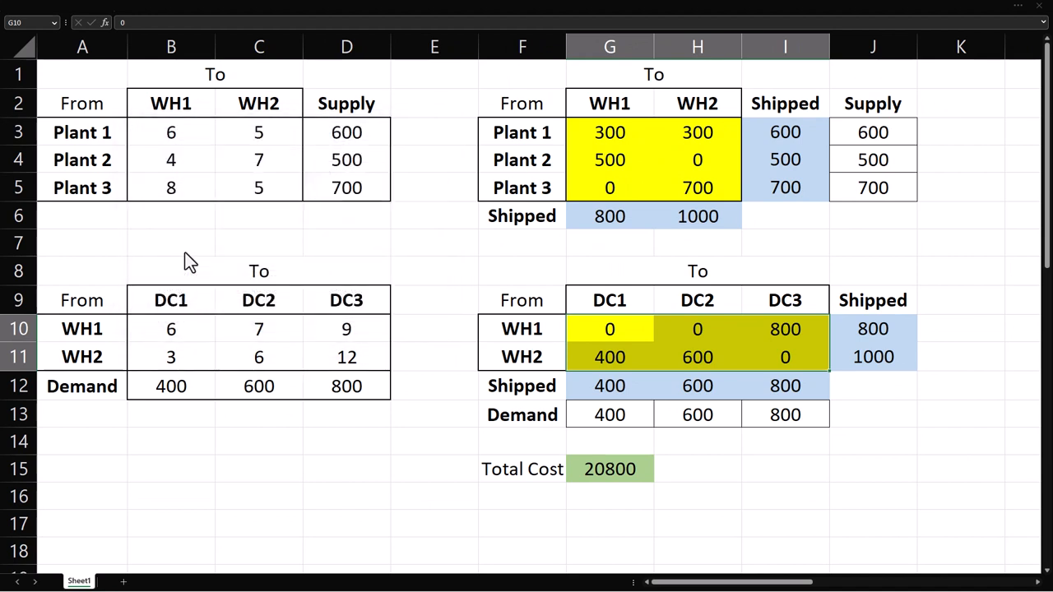
mouse_move(185, 251)
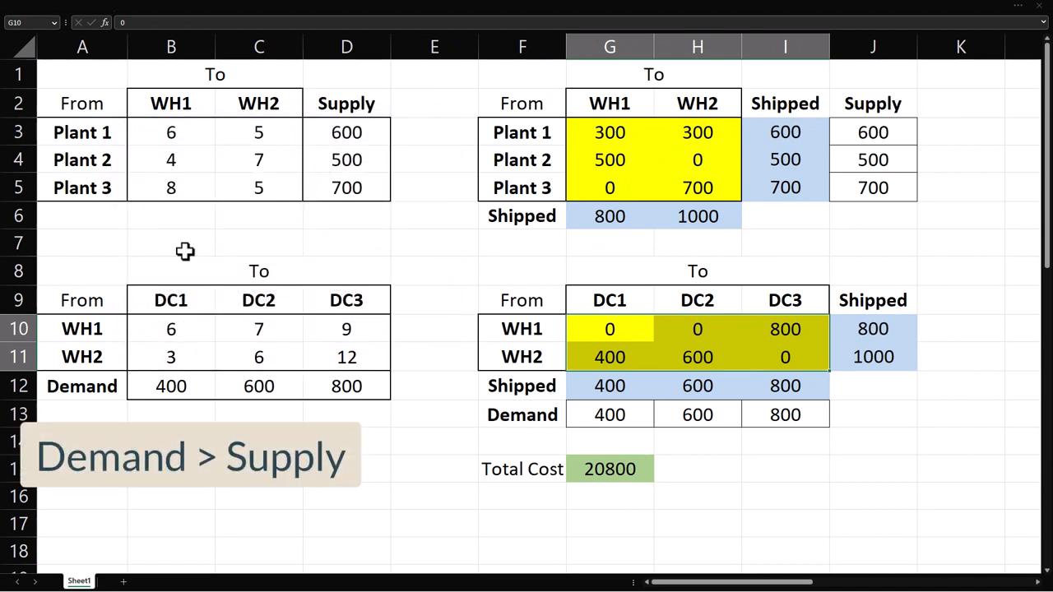
mouse_move(210, 207)
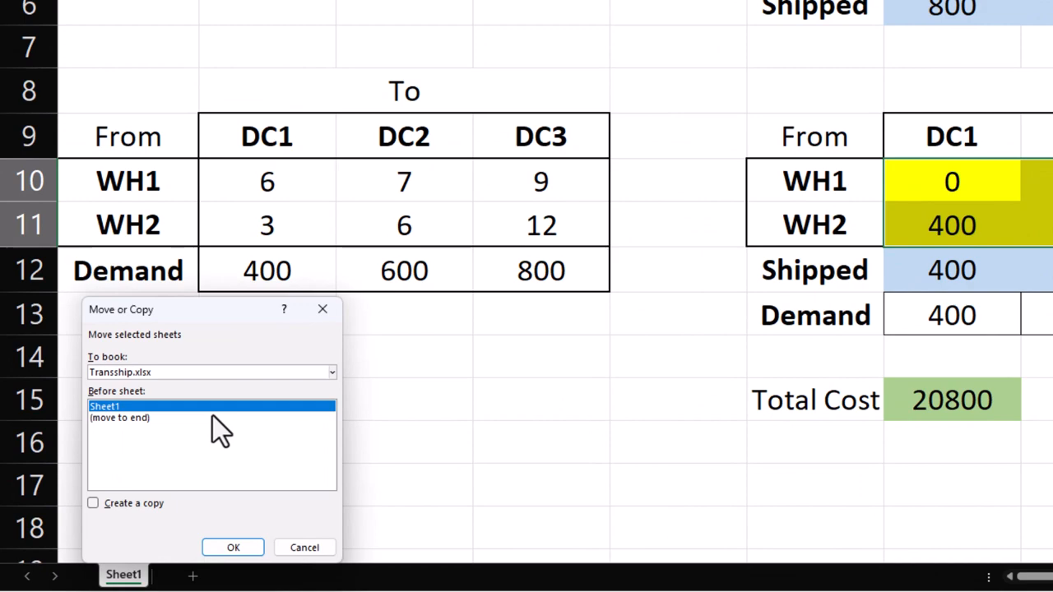
Step: Create a copy of Sheet1 for the DC1 demand 500 scenario
left_click(233, 547)
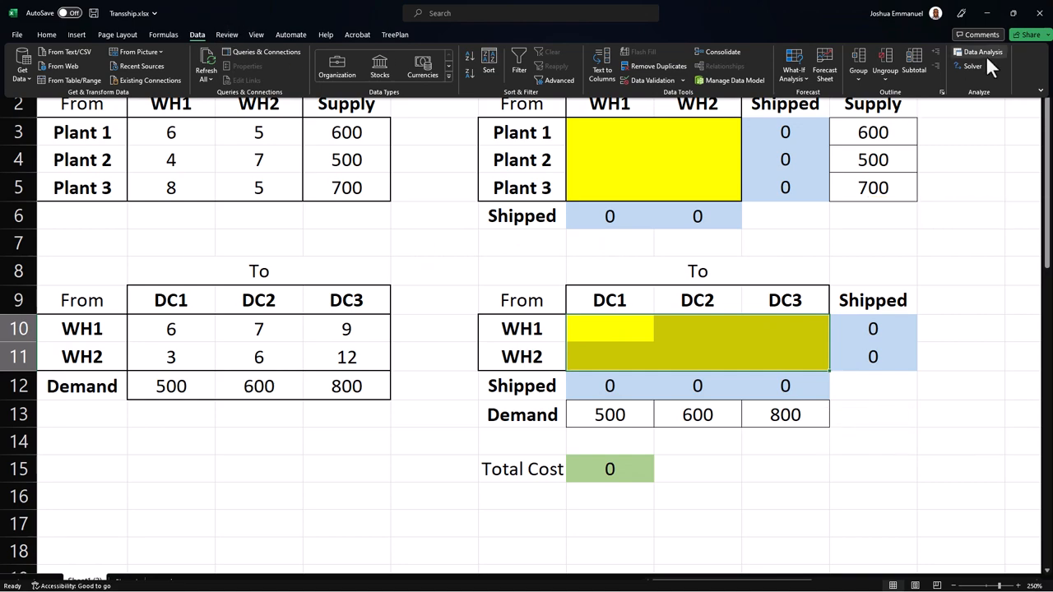
Step: Relax the demand constraint to $G$12:$I$12 <= $G$13:$I$13, re-solve, and keep 20100
left_click(966, 65)
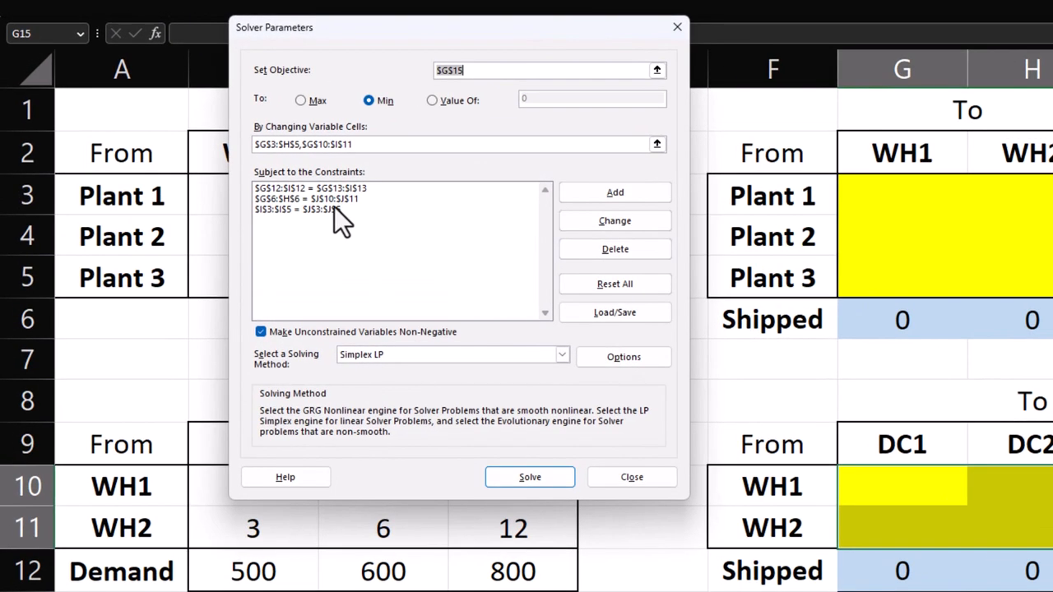
left_click(319, 188)
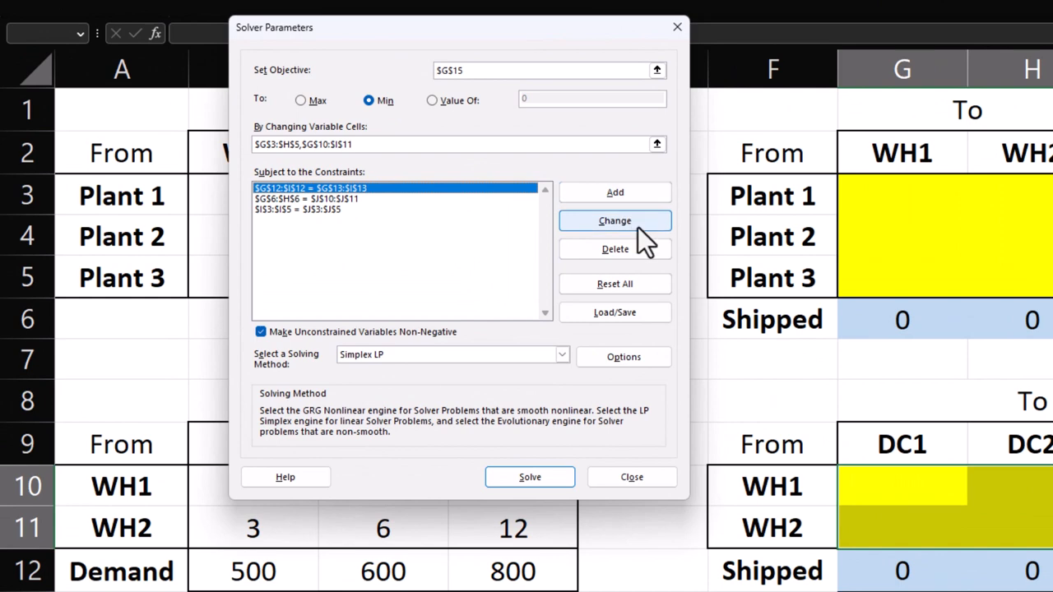
left_click(615, 221)
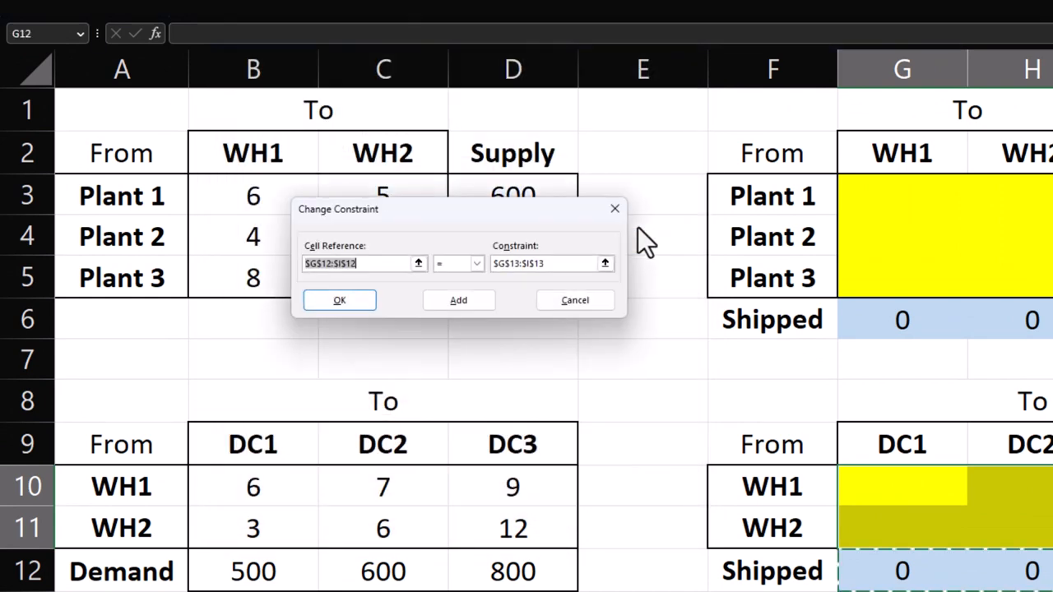
left_click(475, 264)
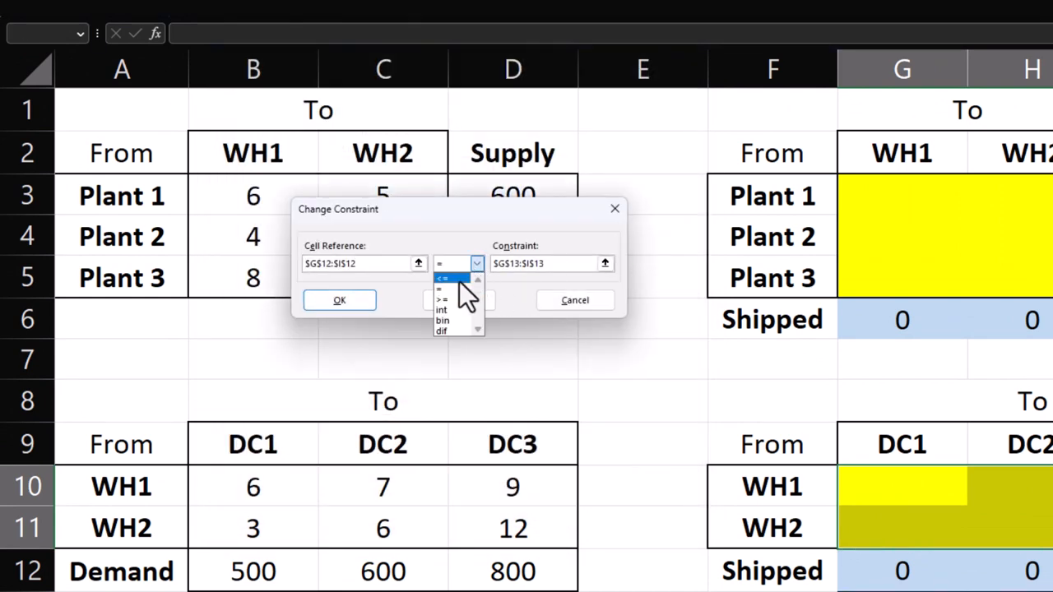
left_click(339, 300)
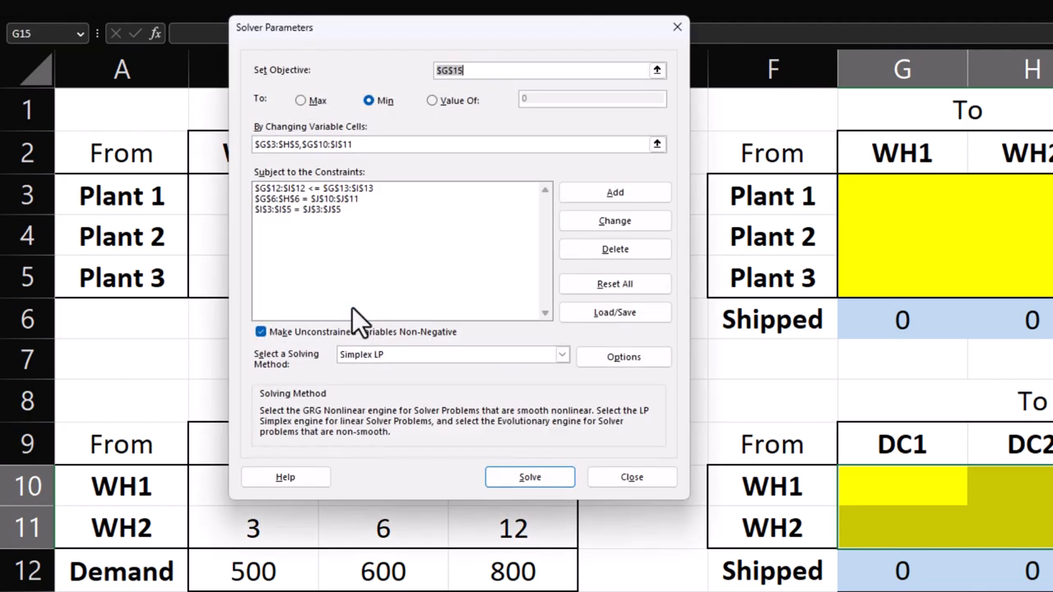
left_click(529, 477)
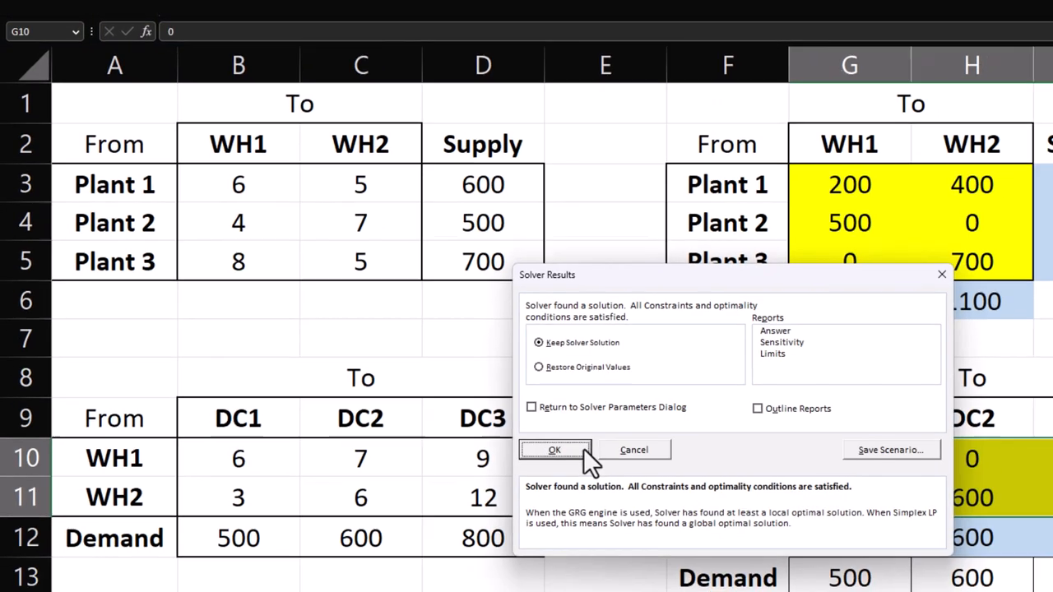
left_click(555, 450)
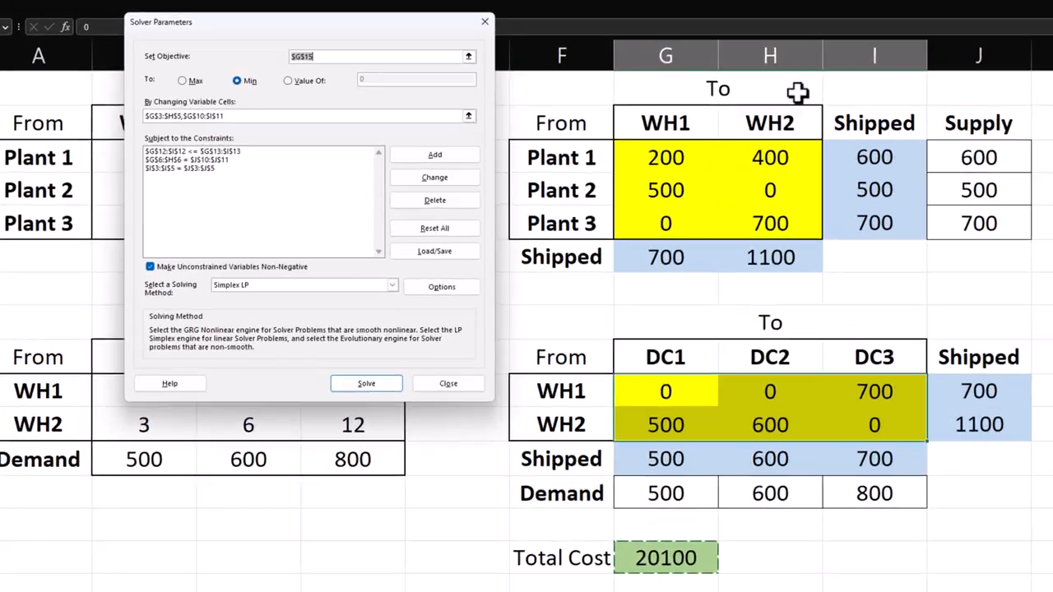
Step: Add the constraint G4 <= 300 and re-solve the transshipment model
left_click(433, 154)
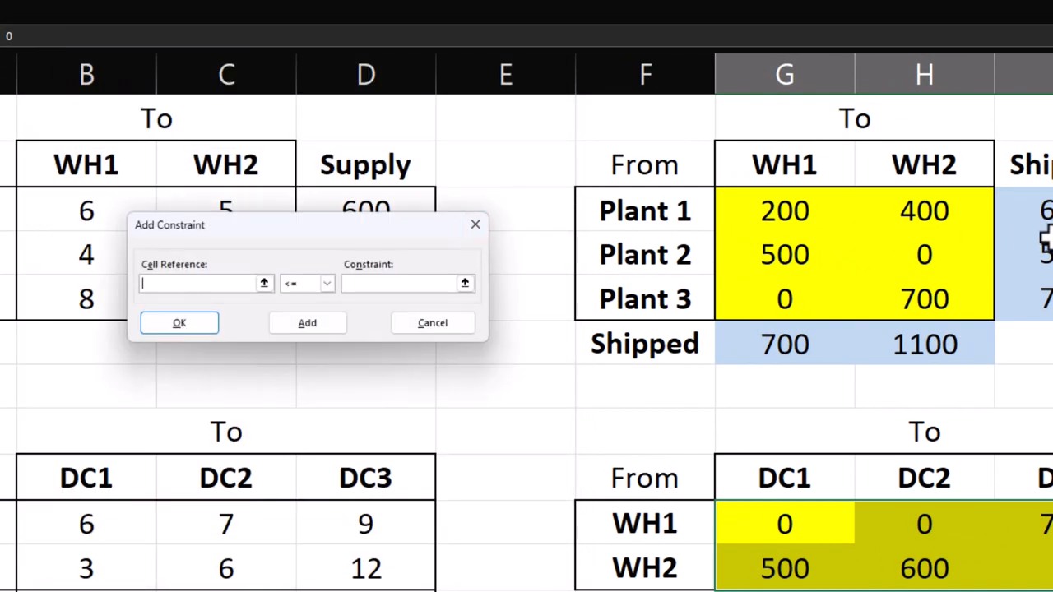
left_click(784, 255)
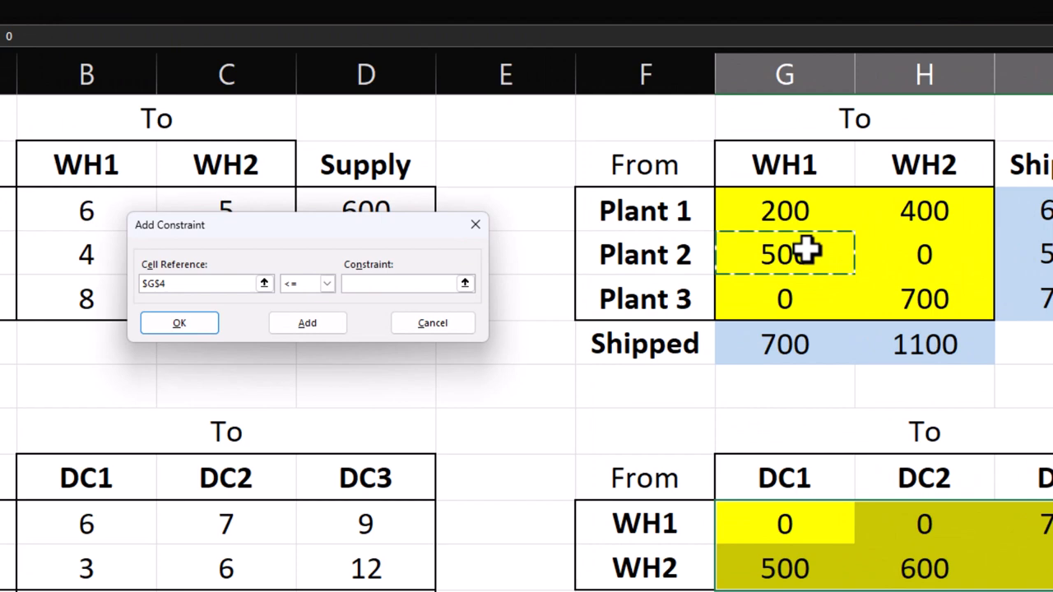
type("300")
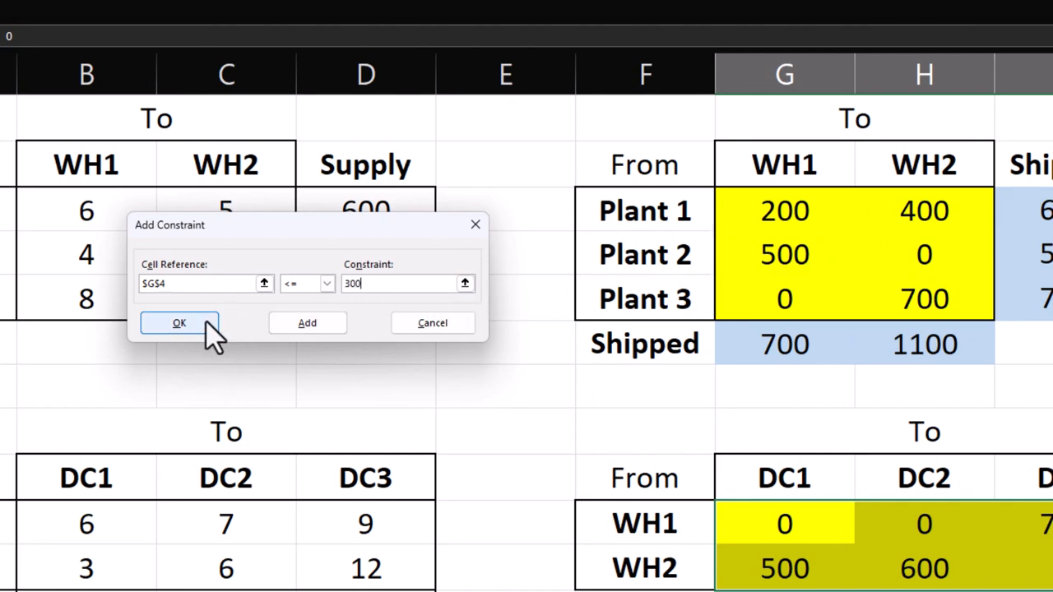
left_click(180, 323)
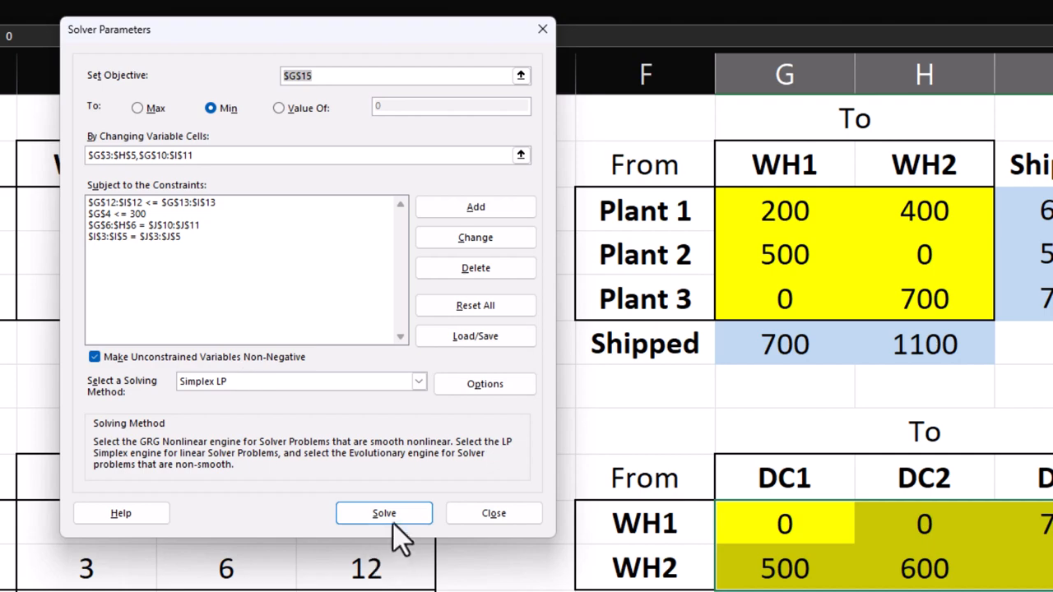
left_click(383, 513)
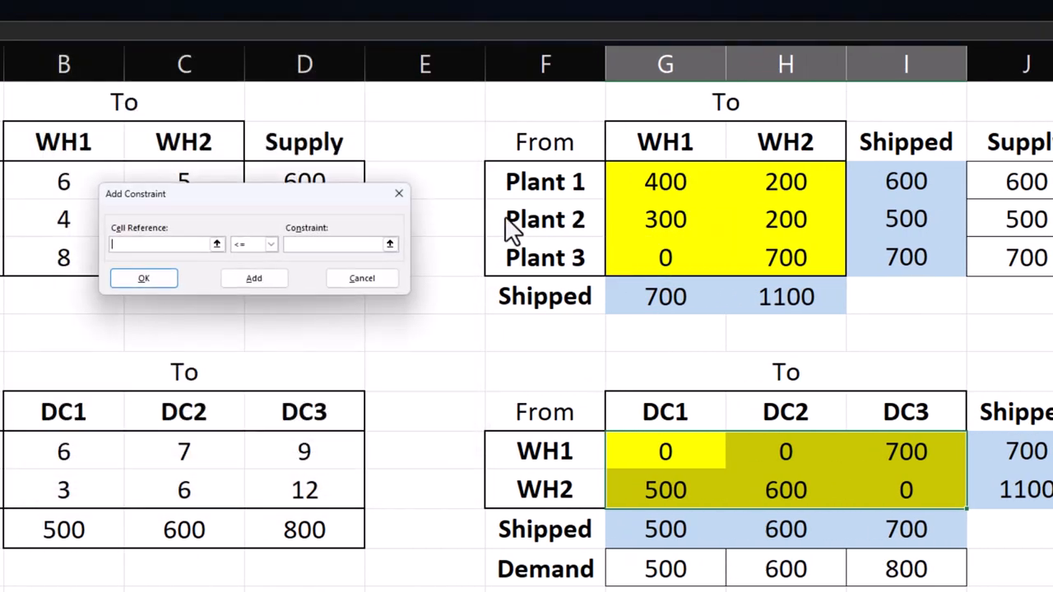
Step: Add the constraint G5 >= 100, solve, and keep the resulting solution
left_click(270, 244)
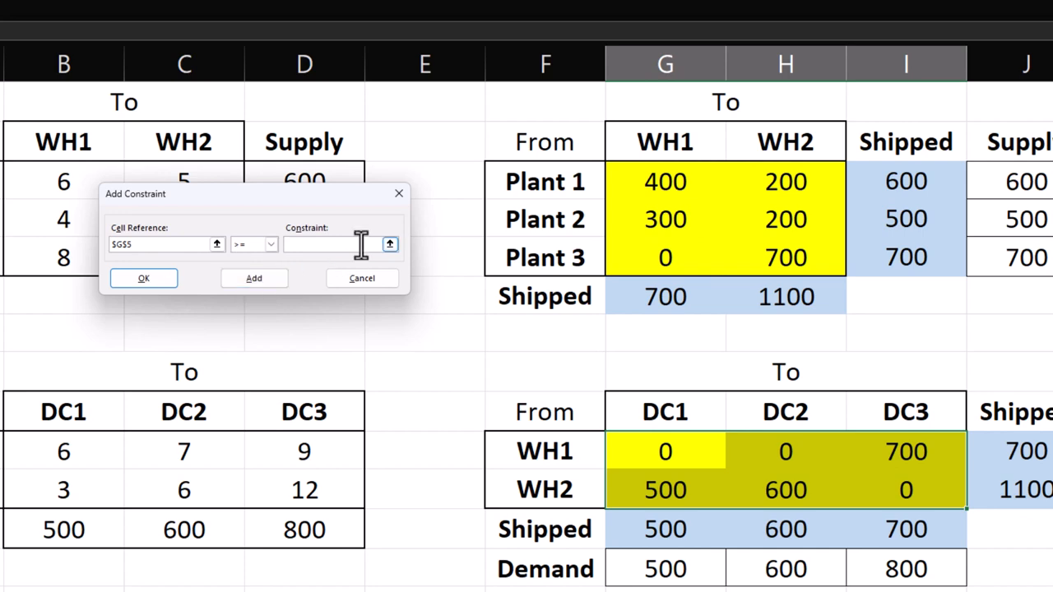
type("100")
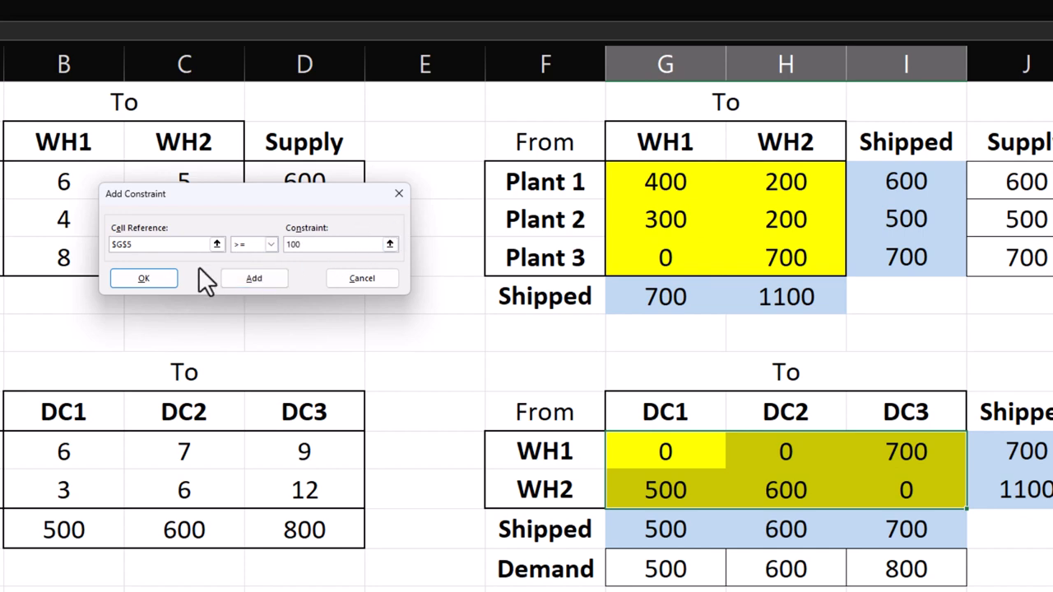
left_click(143, 277)
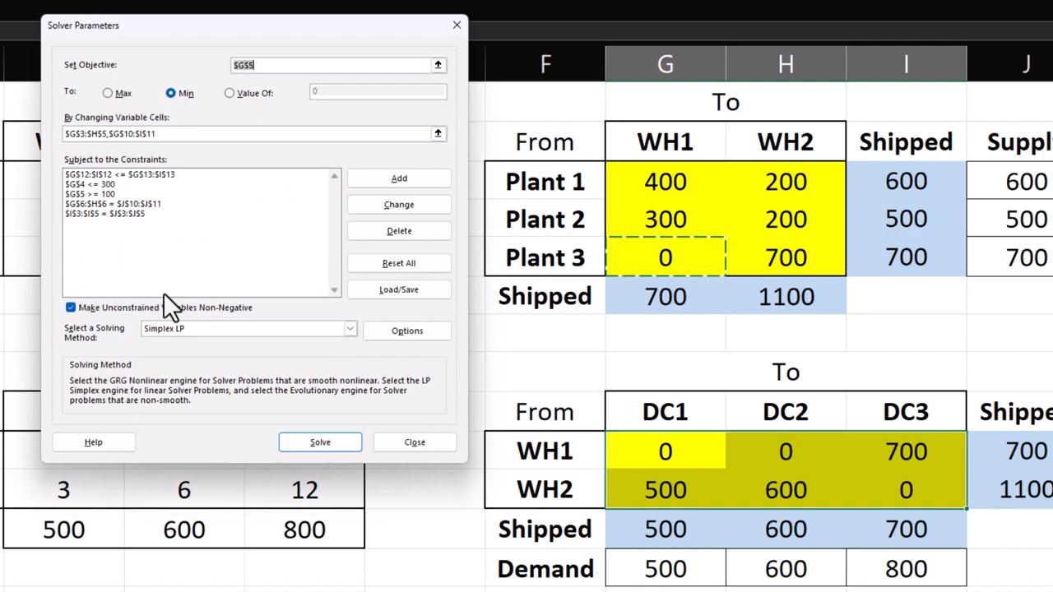
left_click(319, 442)
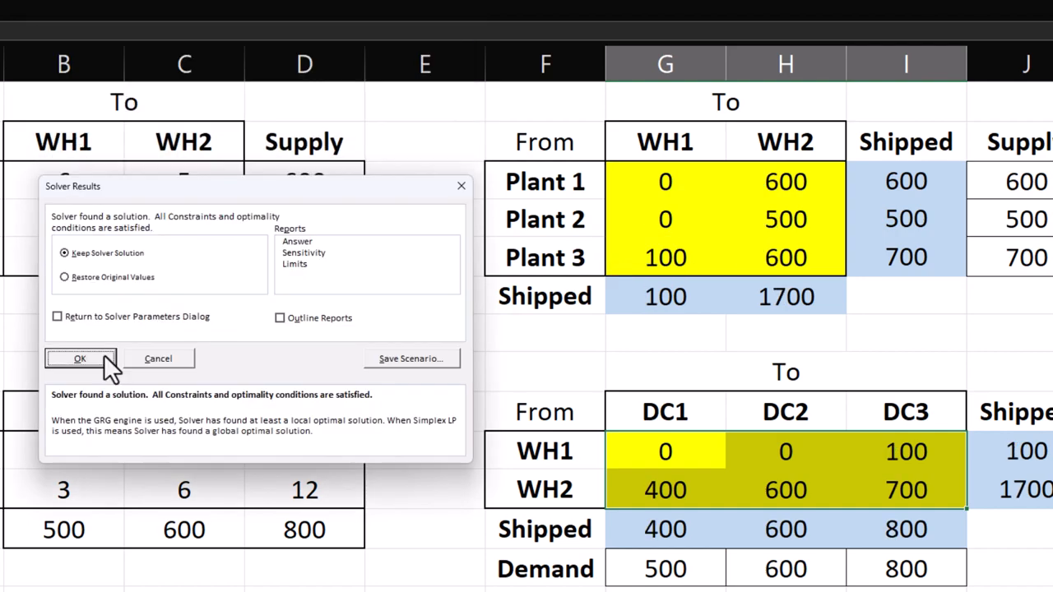
left_click(79, 359)
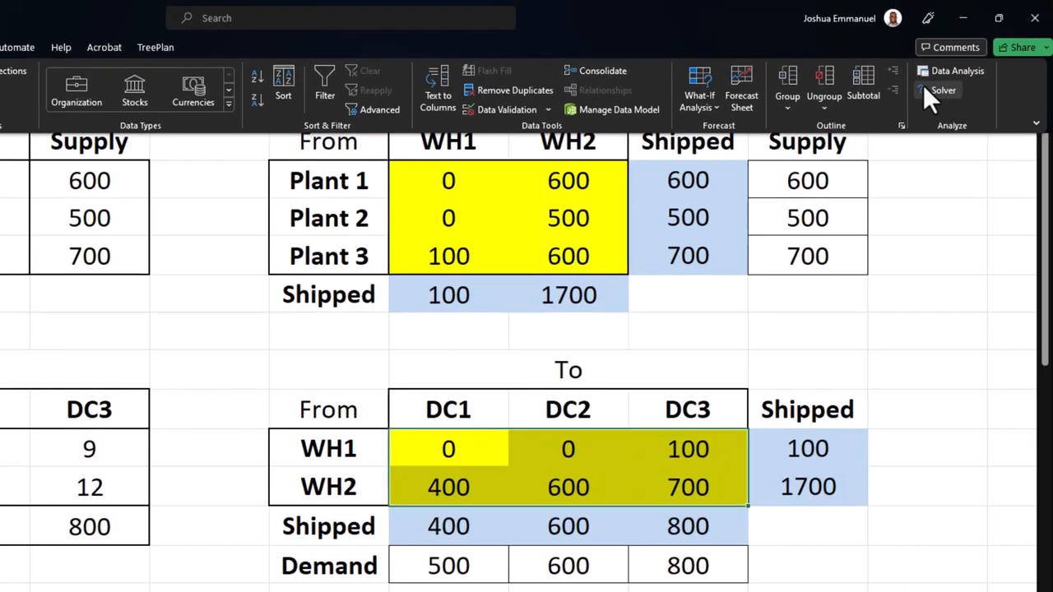
Step: Add the constraint H11 = 0 in Solver and re-solve for a total of 27300
left_click(946, 90)
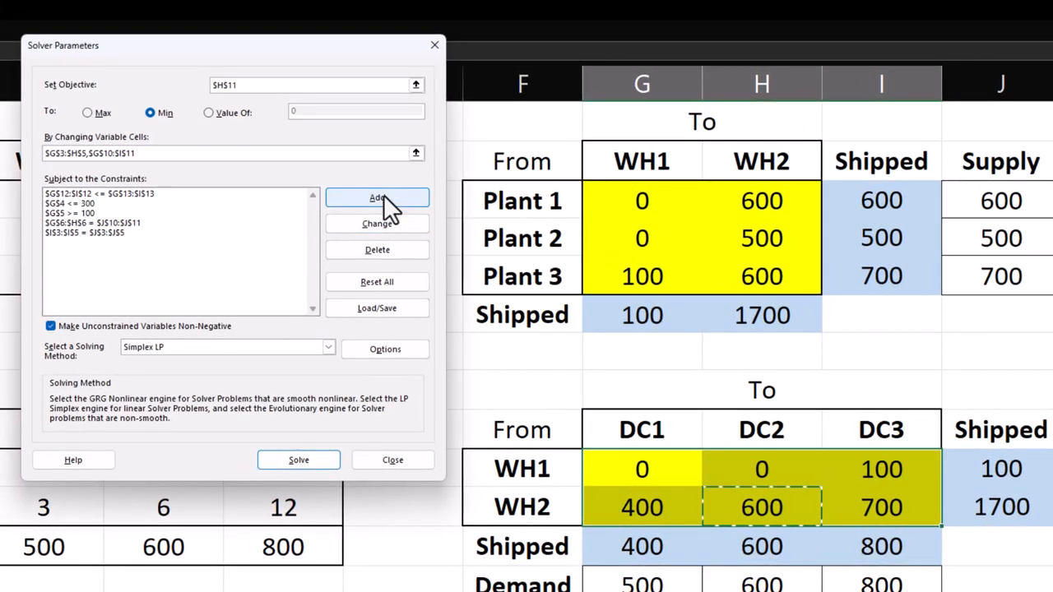
left_click(377, 198)
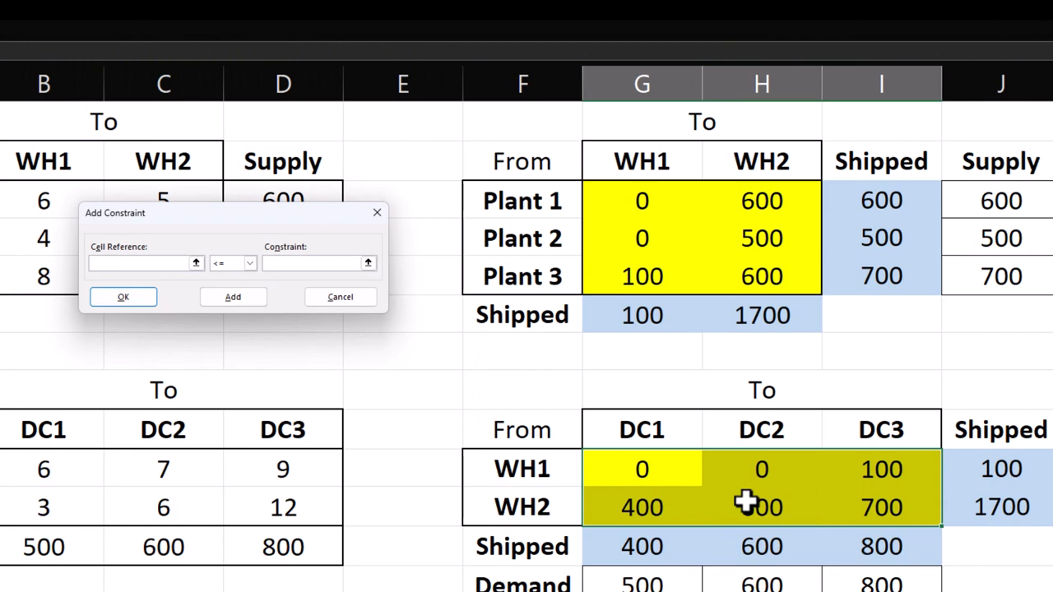
left_click(761, 506)
type("0")
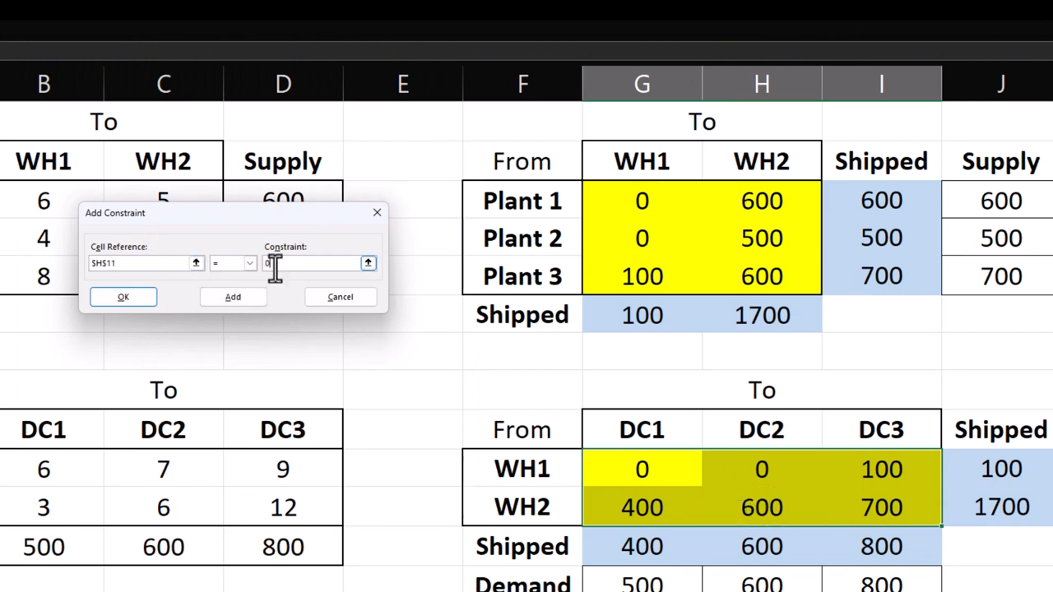
left_click(123, 296)
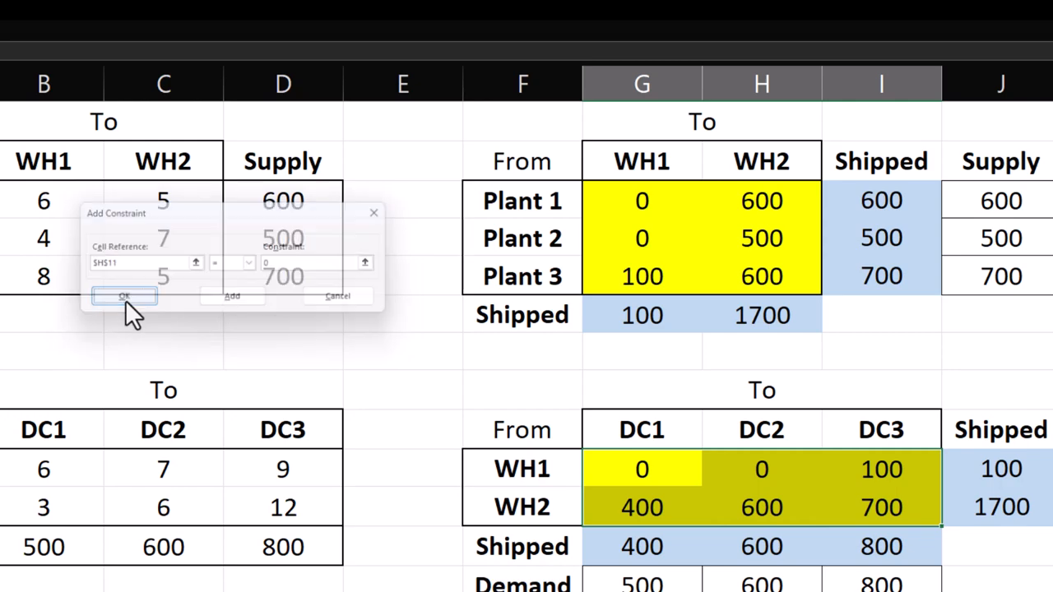
left_click(123, 296)
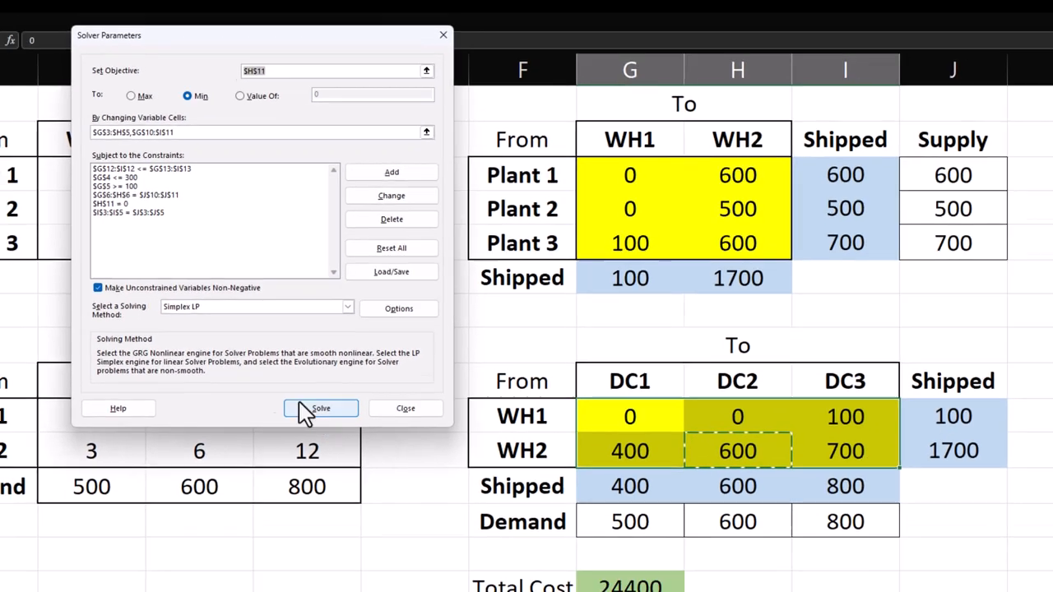
left_click(319, 408)
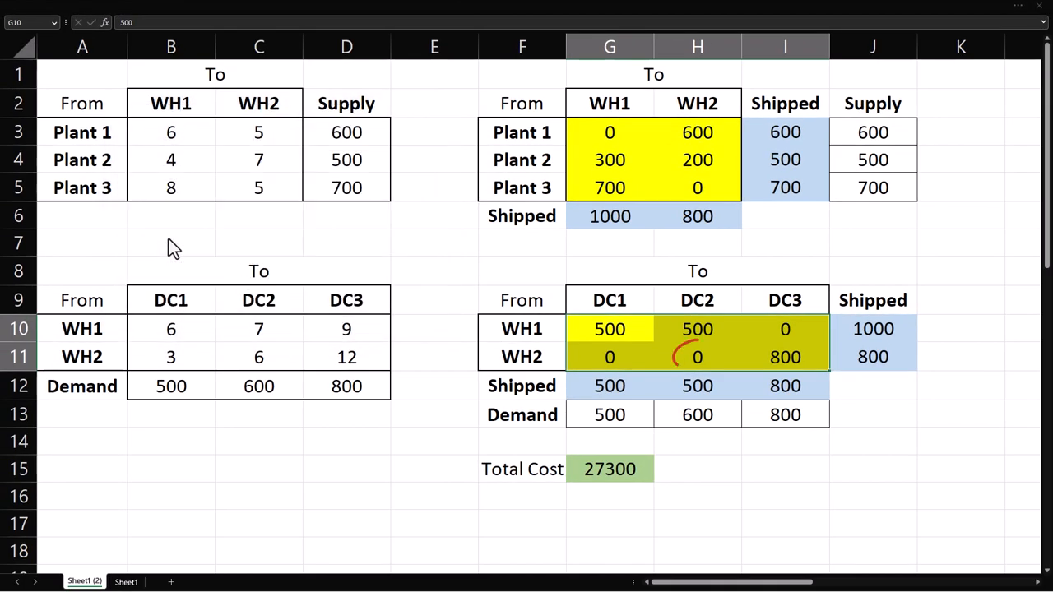